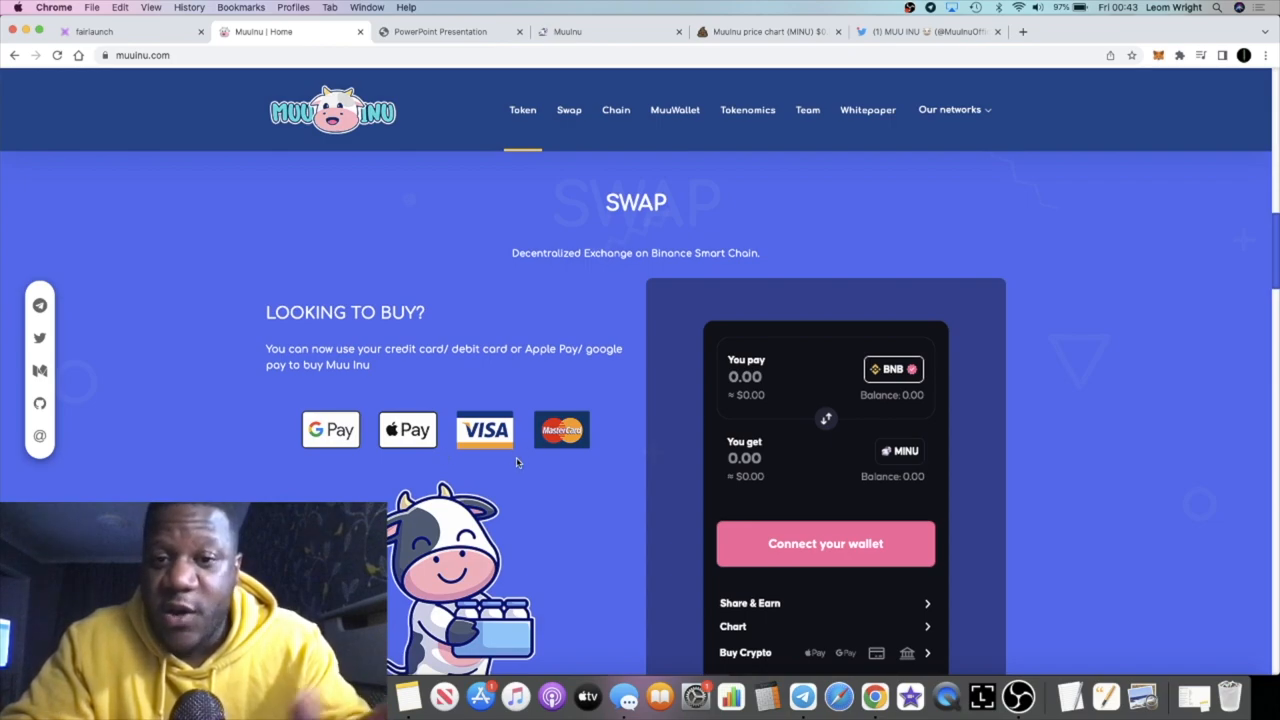
- Scroll past the Swap widget to 'Also by using our DEX' and go to the MuuSwap exchange page
{"action": "scroll", "scroll_direction": "down", "scroll_amount": 3}
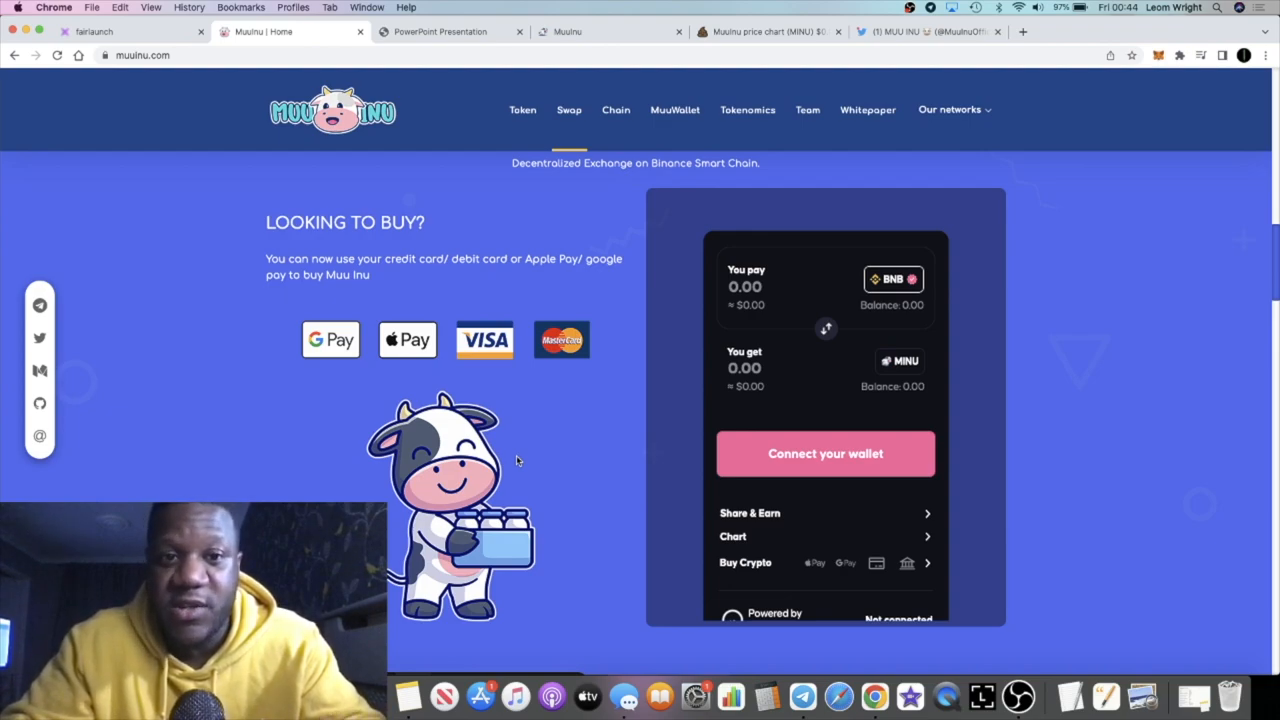
{"action": "scroll", "scroll_direction": "down", "scroll_amount": 3}
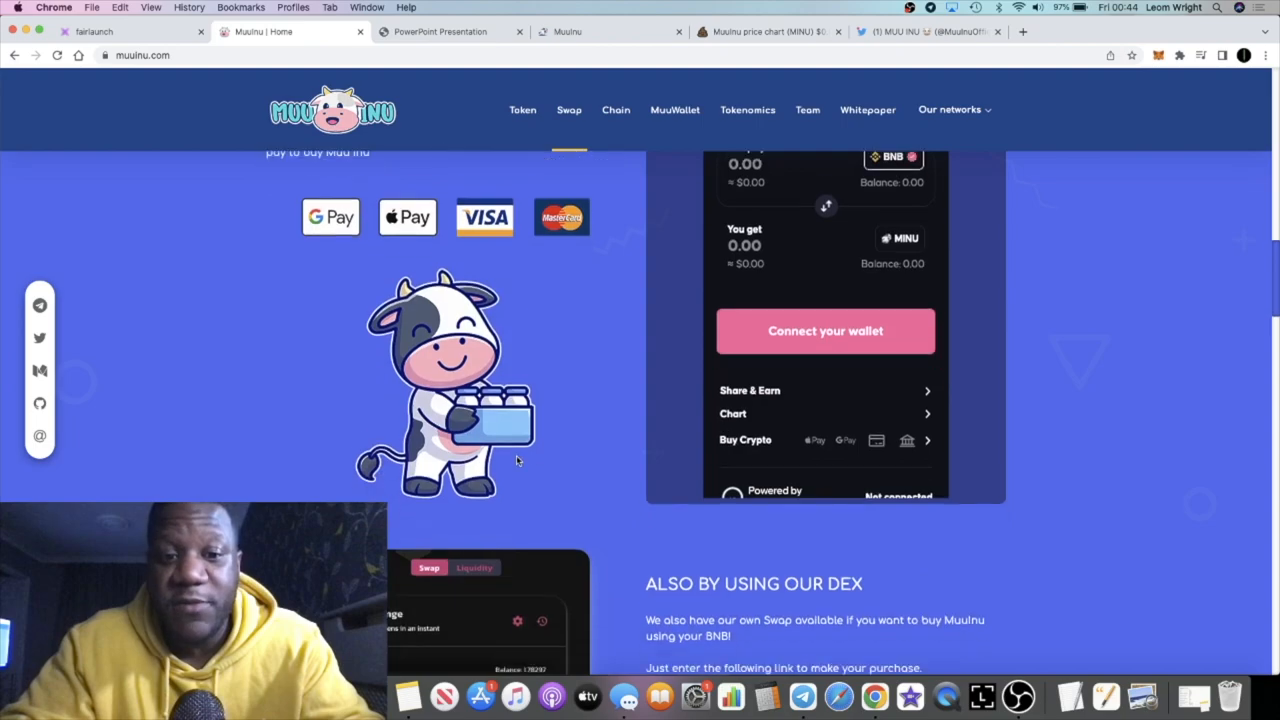
{"action": "scroll", "scroll_direction": "down", "scroll_amount": 3}
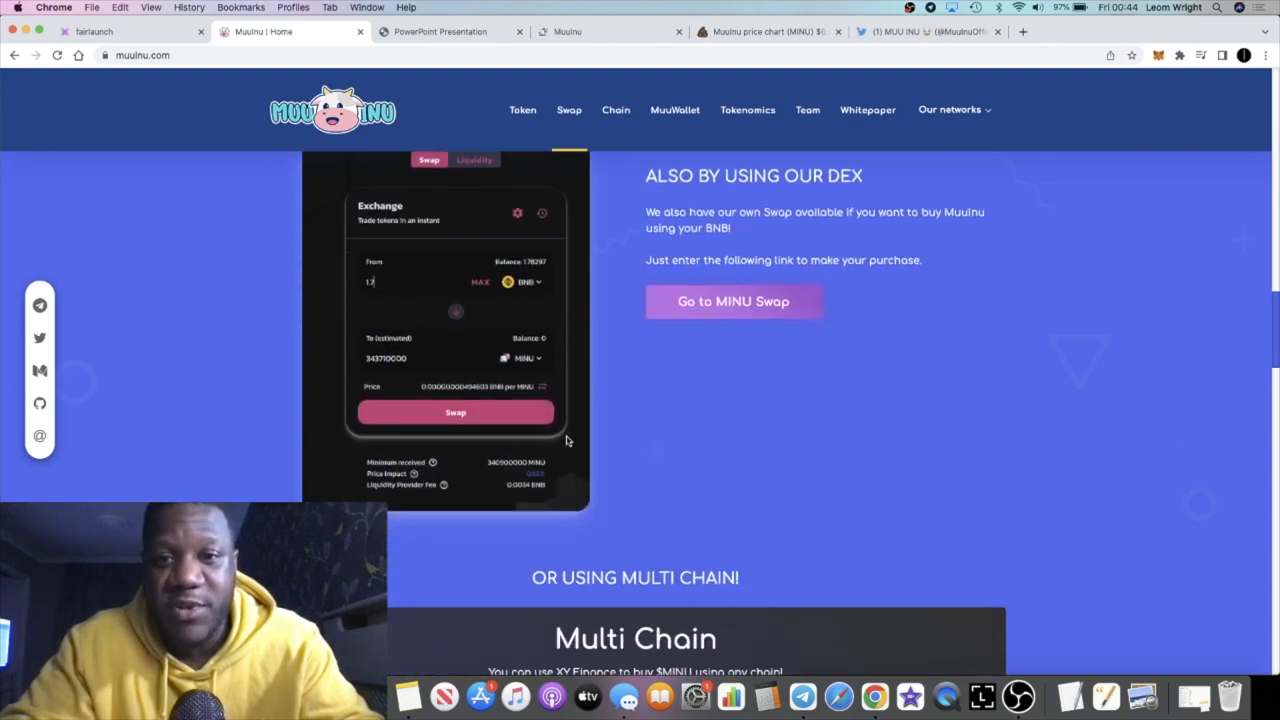
{"action": "mouse_move", "coordinate": [578, 442]}
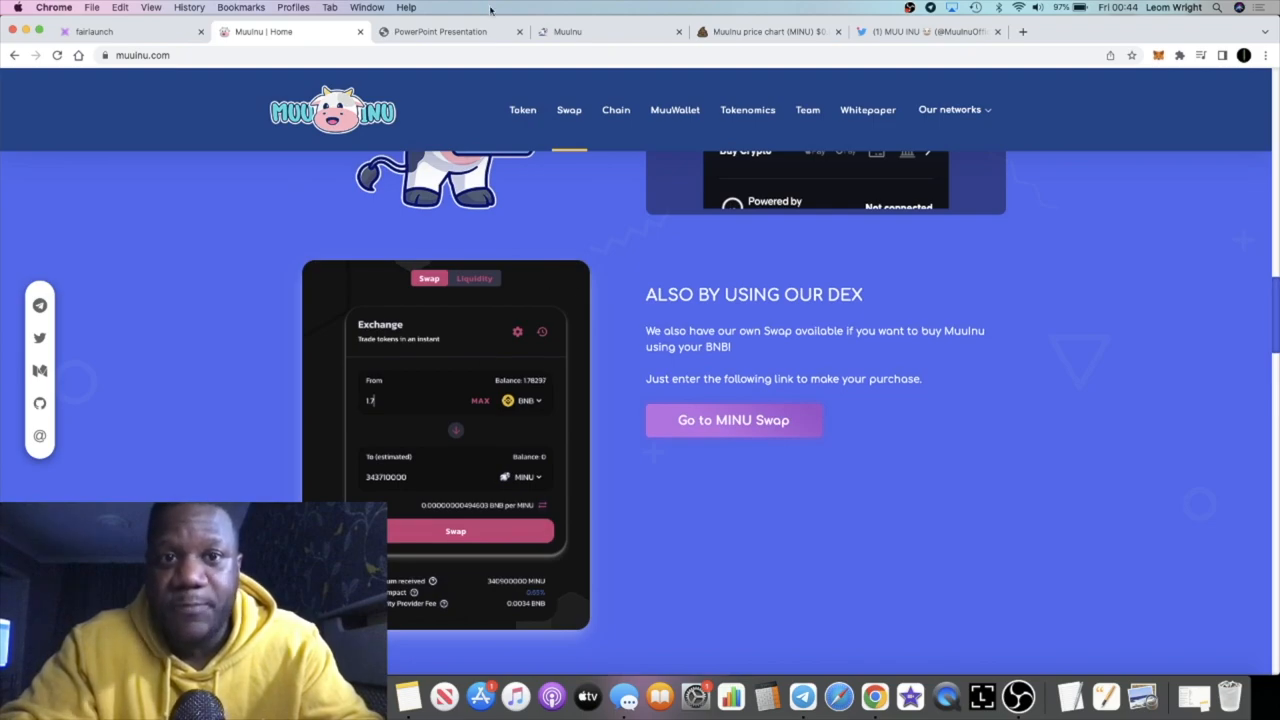
{"action": "left_click", "coordinate": [440, 32]}
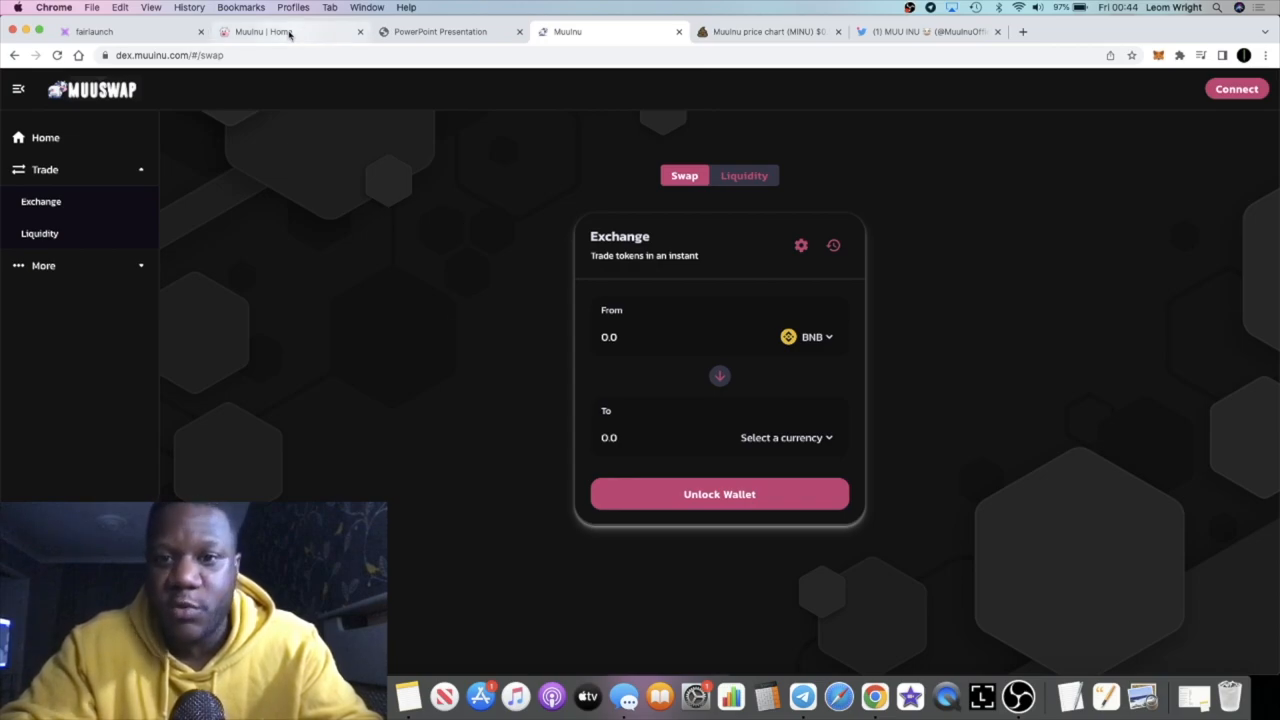
- Return to the Muu Inu home page and scroll down past Multi Chain, Chain and Muu Wallet to Tokenomics
{"action": "left_click", "coordinate": [264, 32]}
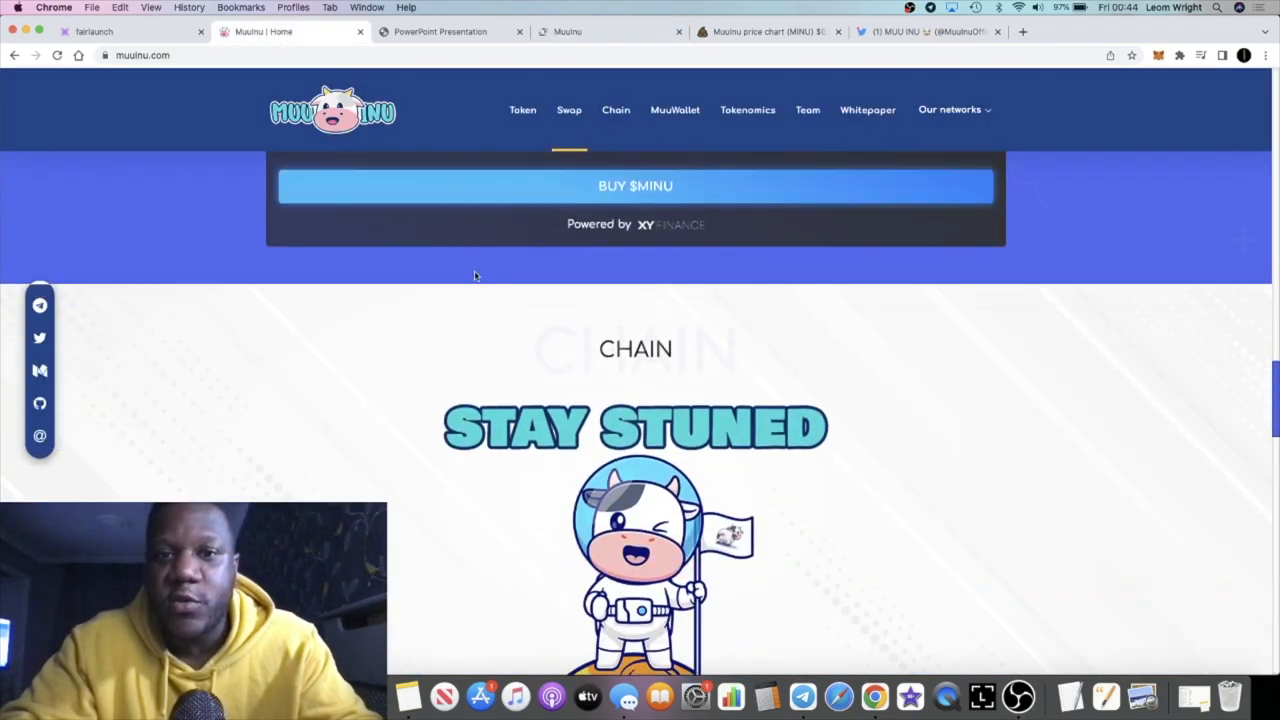
{"action": "scroll", "scroll_direction": "down", "scroll_amount": 3}
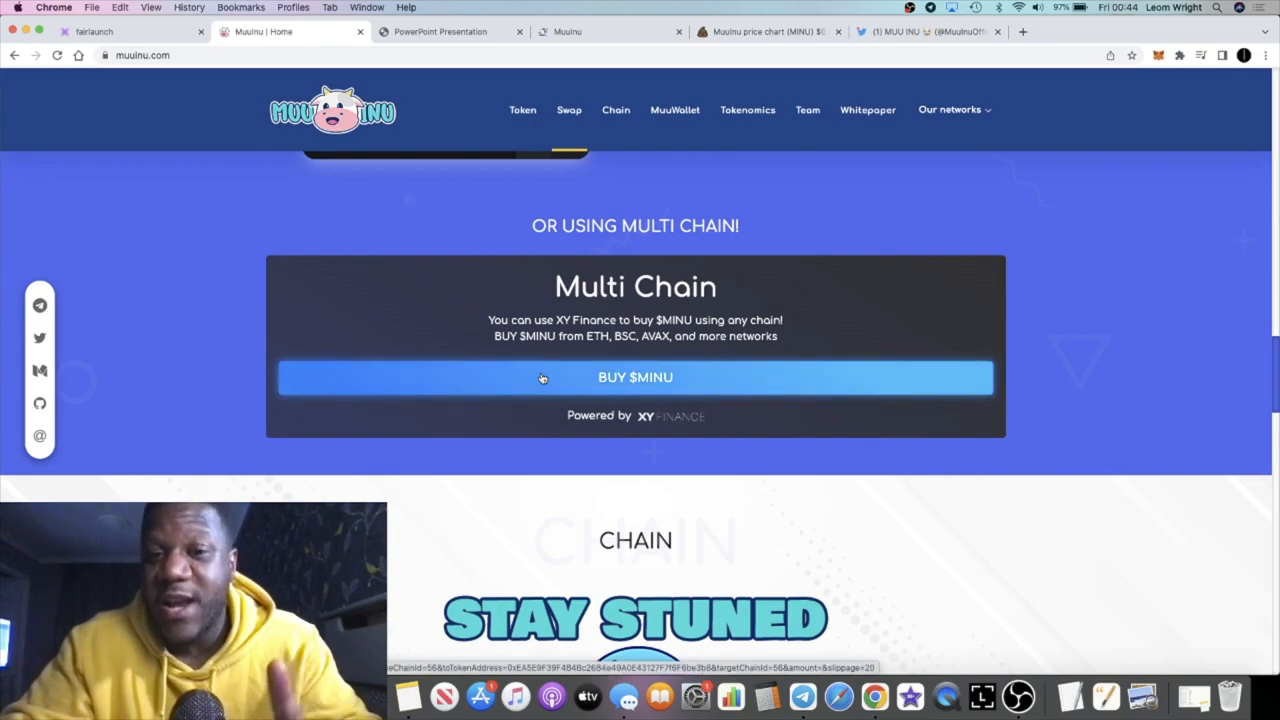
{"action": "mouse_move", "coordinate": [648, 384]}
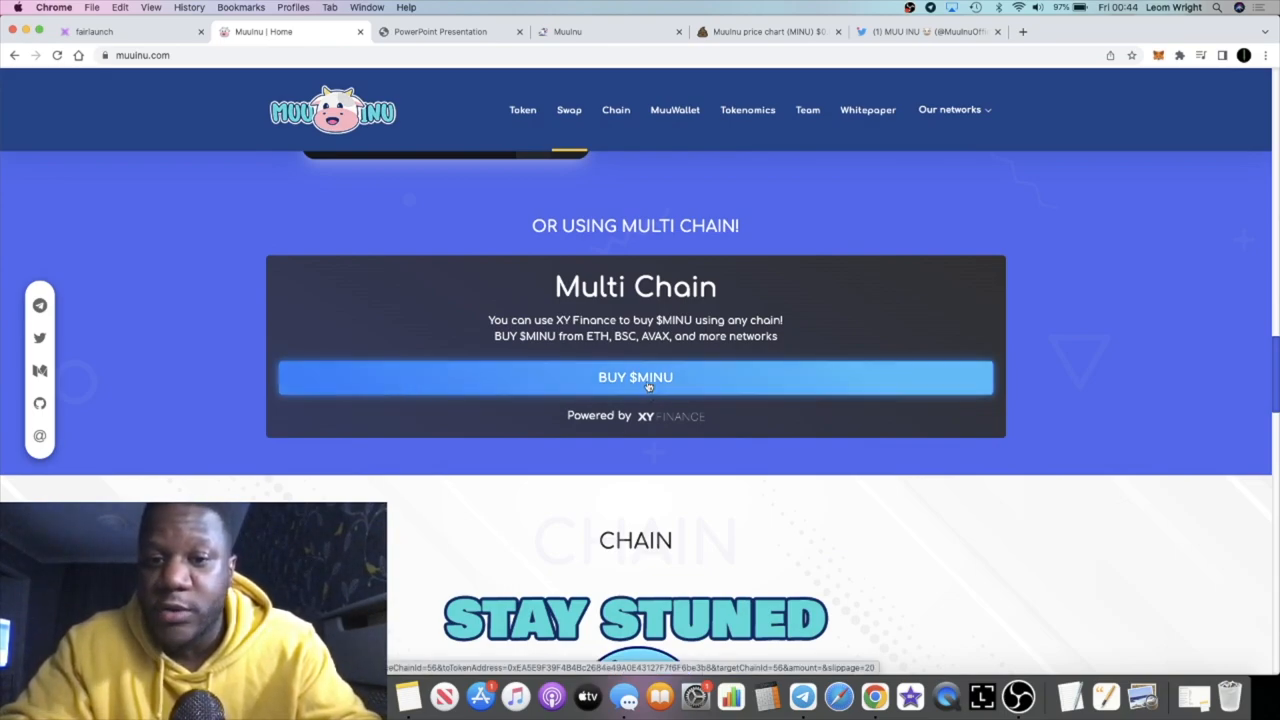
{"action": "scroll", "scroll_direction": "down", "scroll_amount": 3}
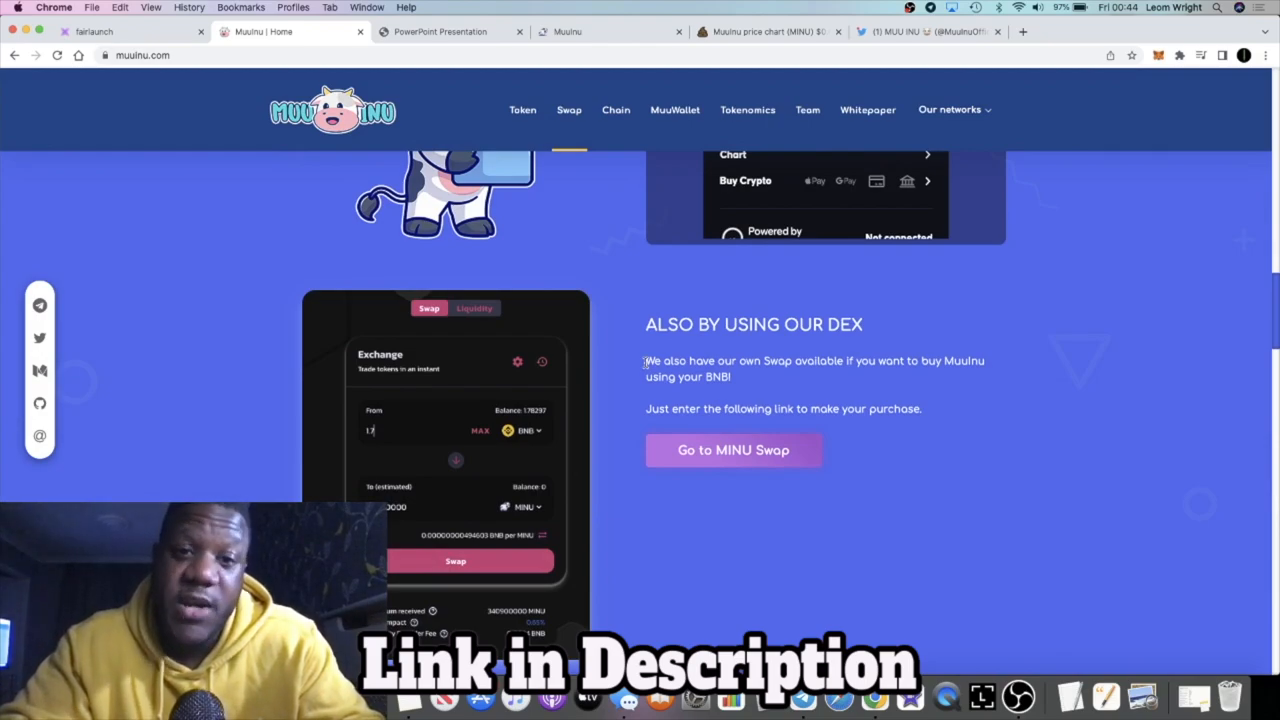
{"action": "scroll", "scroll_direction": "down", "scroll_amount": 3}
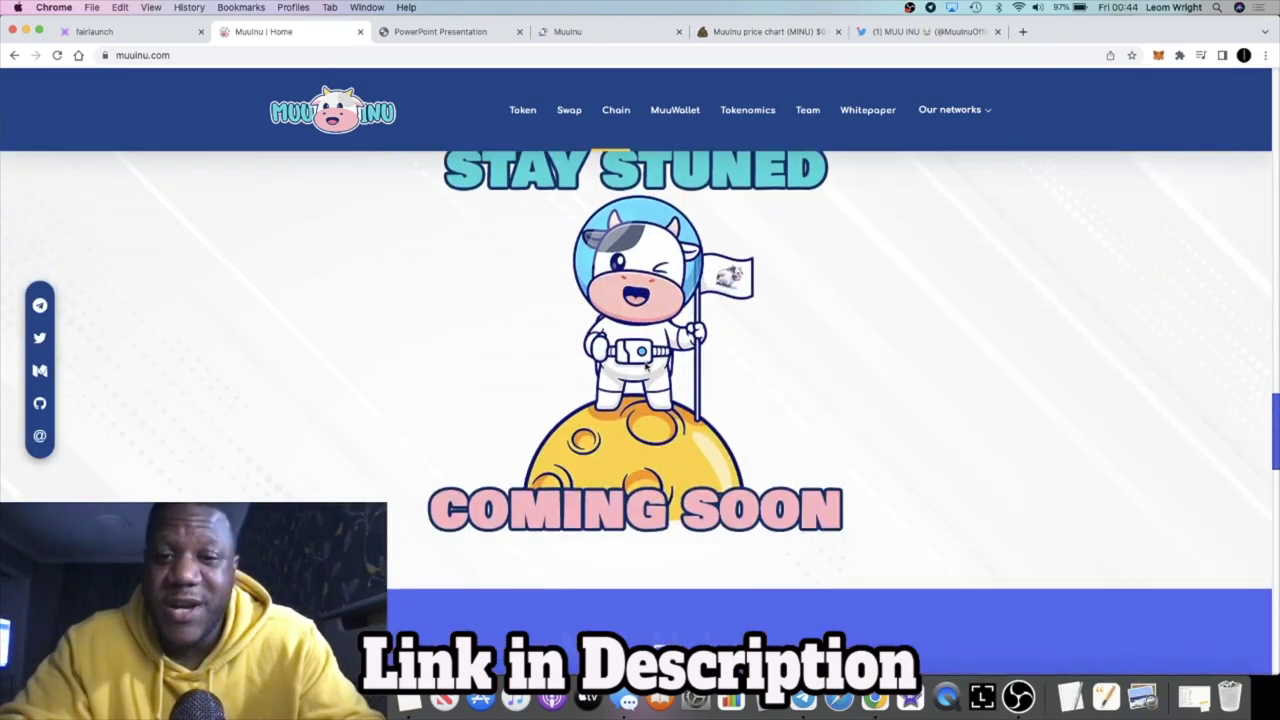
{"action": "scroll", "scroll_direction": "down", "scroll_amount": 3}
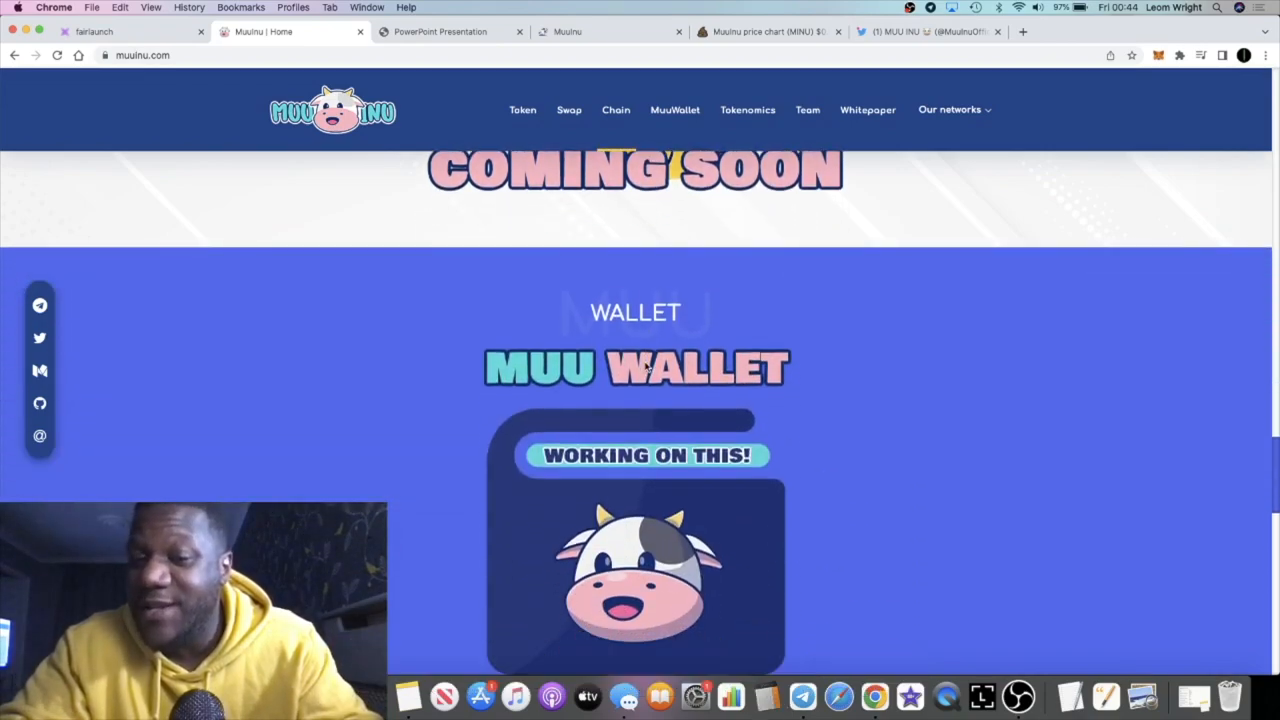
{"action": "scroll", "scroll_direction": "down", "scroll_amount": 3}
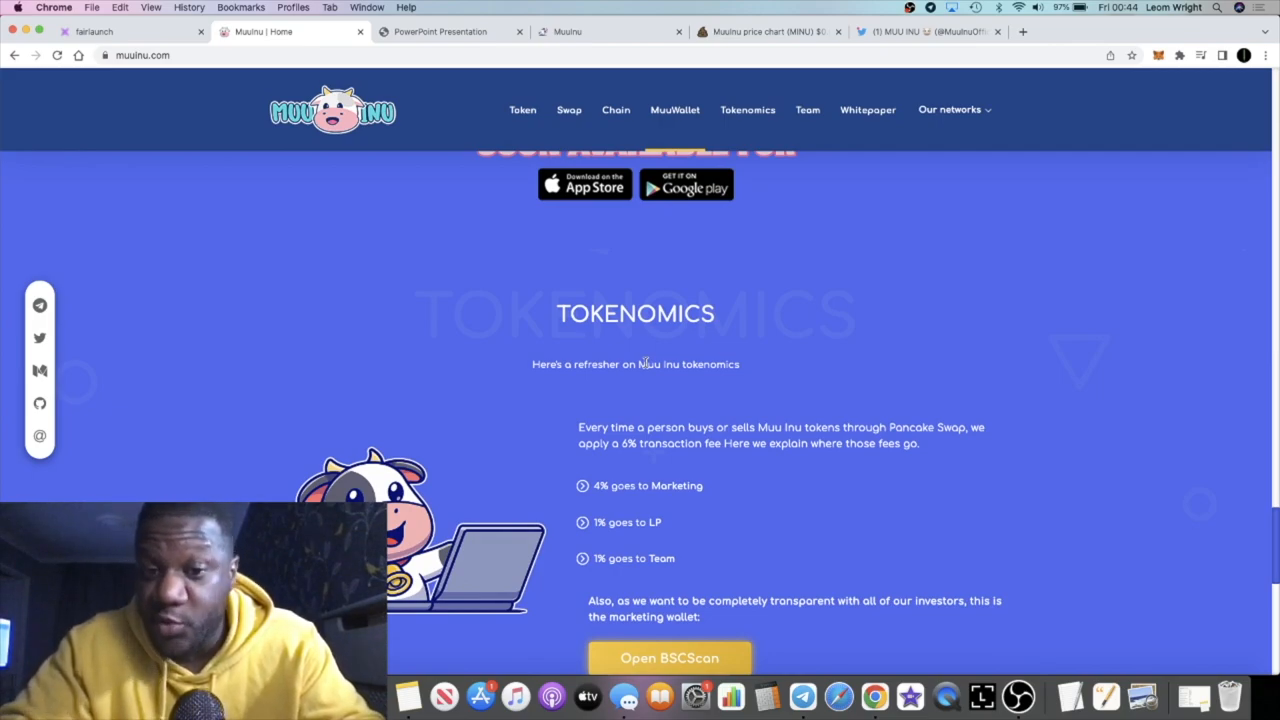
- Show the Muu Inu Twitter profile, check the Telegram group's info and member count, then return to Twitter
{"action": "left_click", "coordinate": [924, 32]}
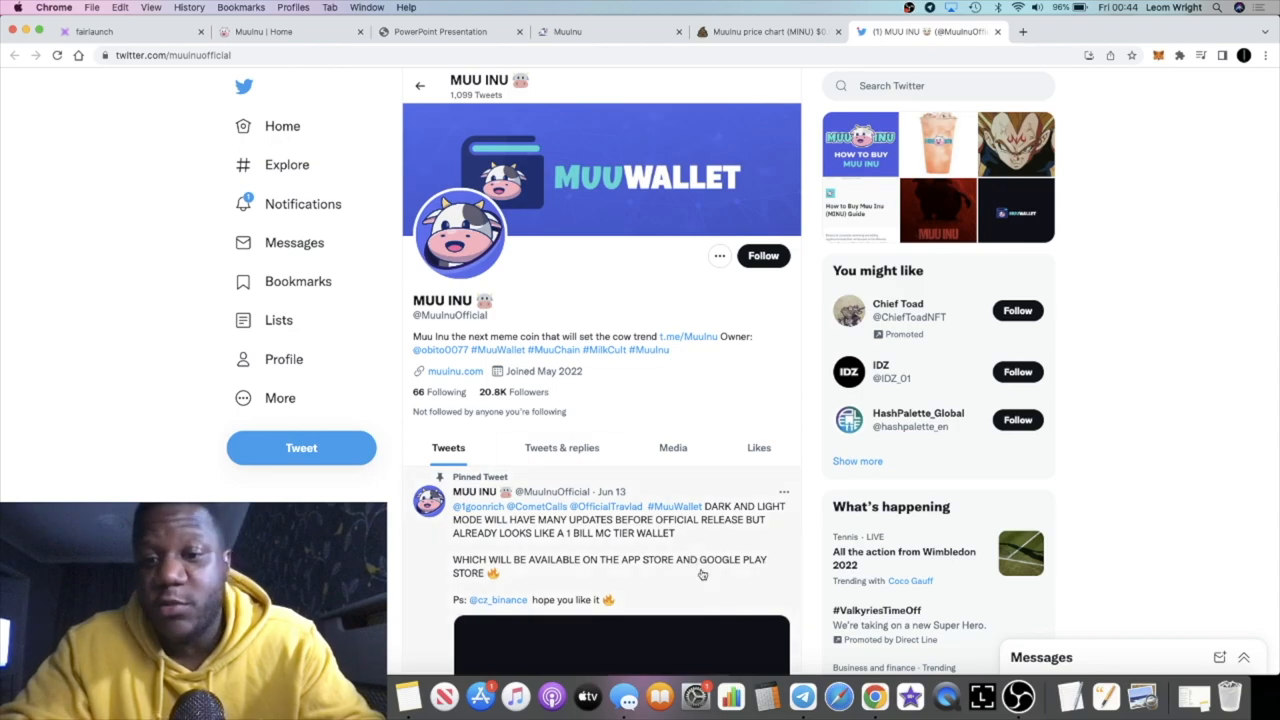
{"action": "left_click", "coordinate": [804, 696]}
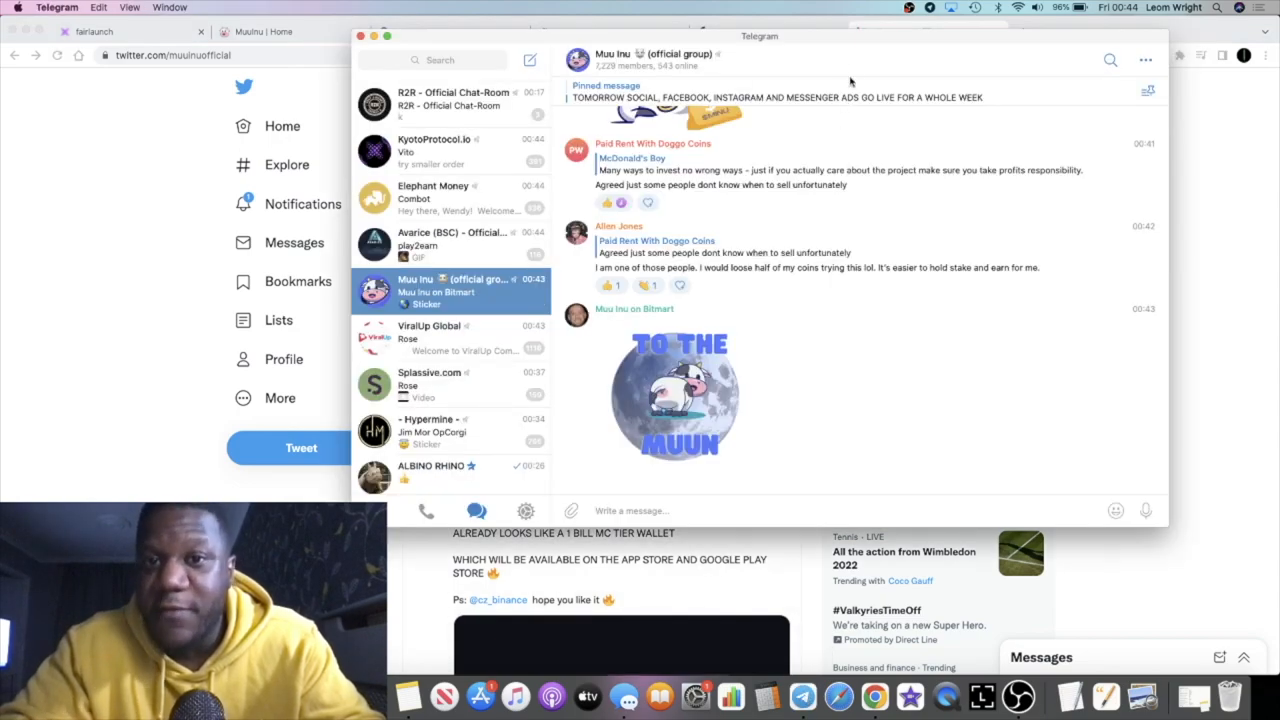
{"action": "left_click", "coordinate": [650, 54]}
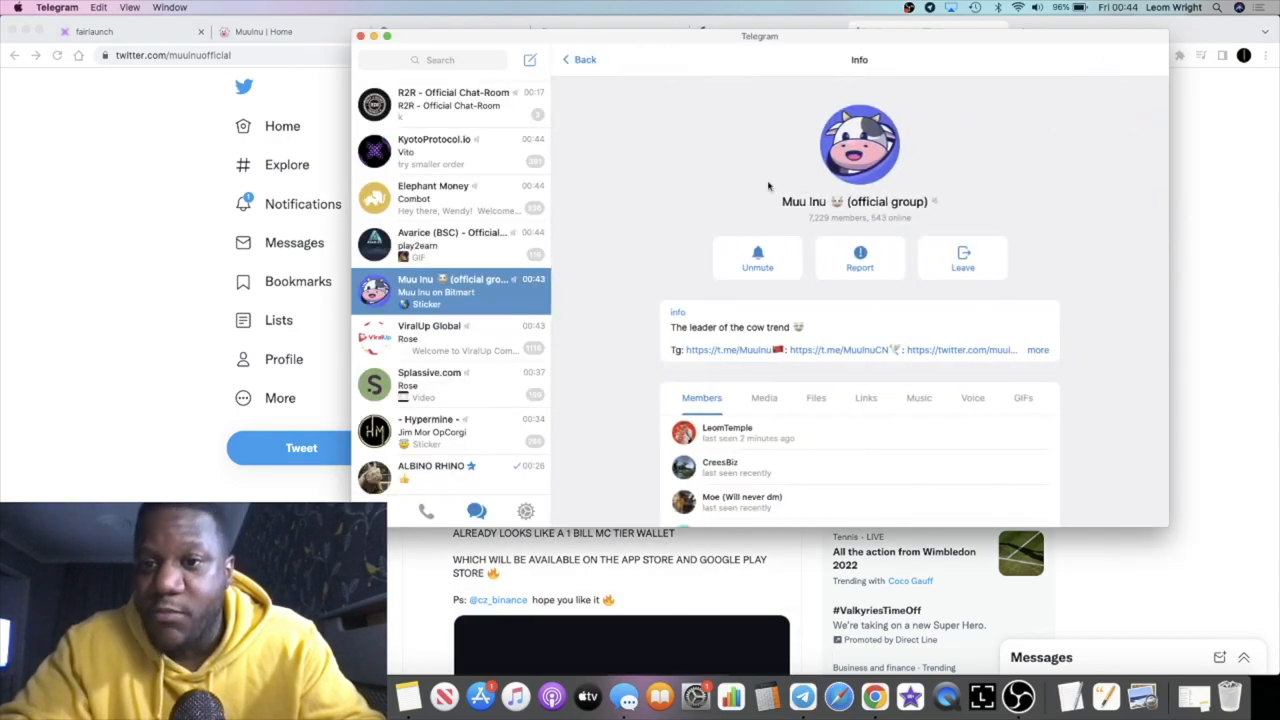
{"action": "left_click", "coordinate": [580, 60]}
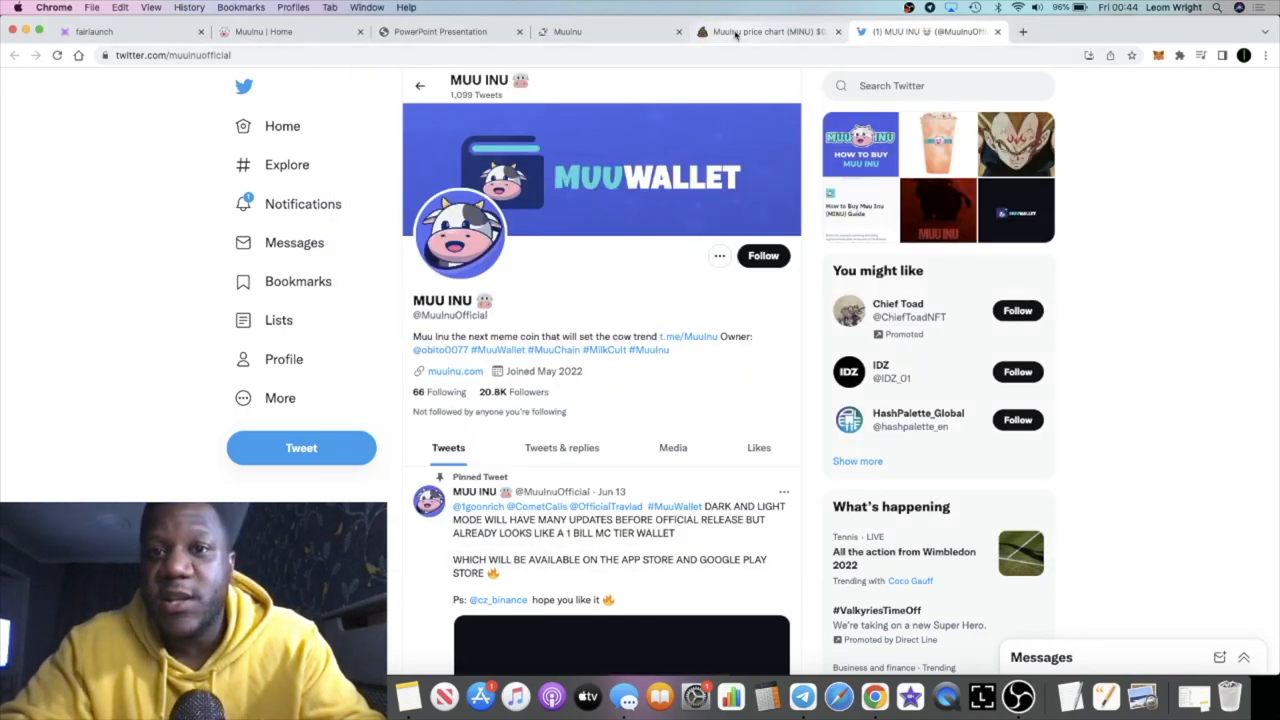
- Bring up PooCoin's MINU/BNB chart showing total supply, market cap and liquidity
{"action": "left_click", "coordinate": [764, 32]}
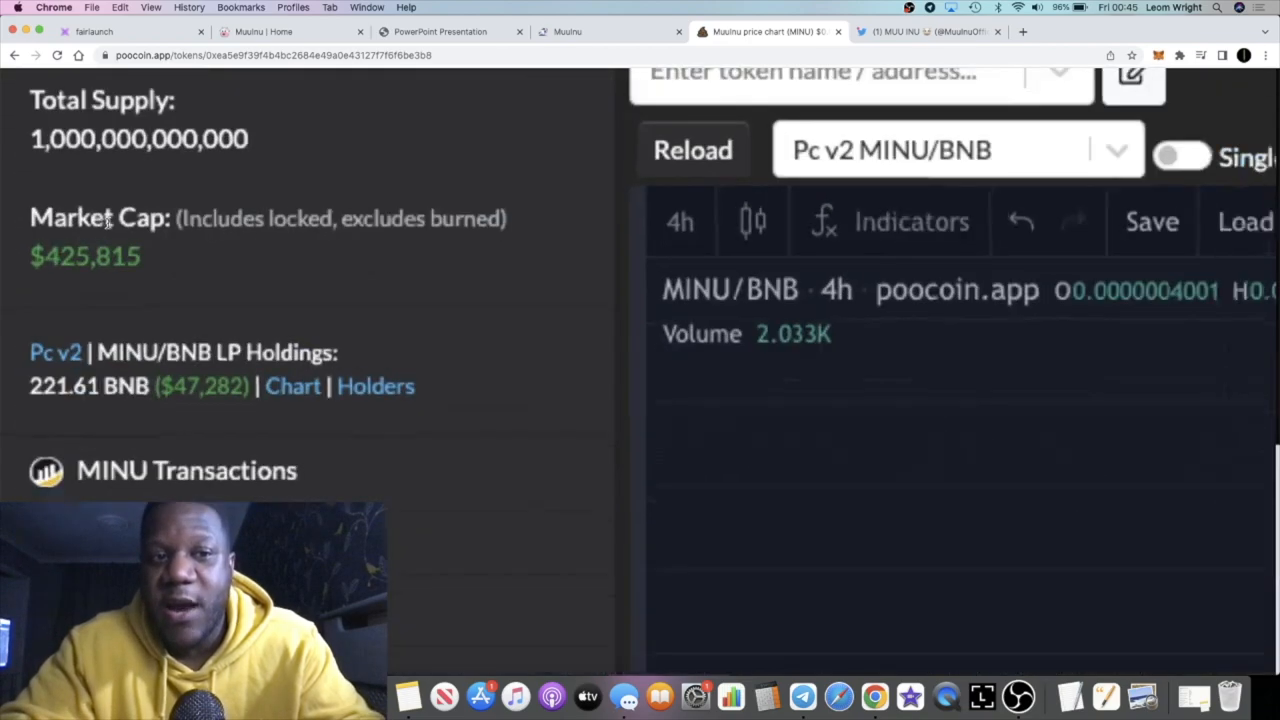
{"action": "scroll", "scroll_direction": "down", "scroll_amount": 3}
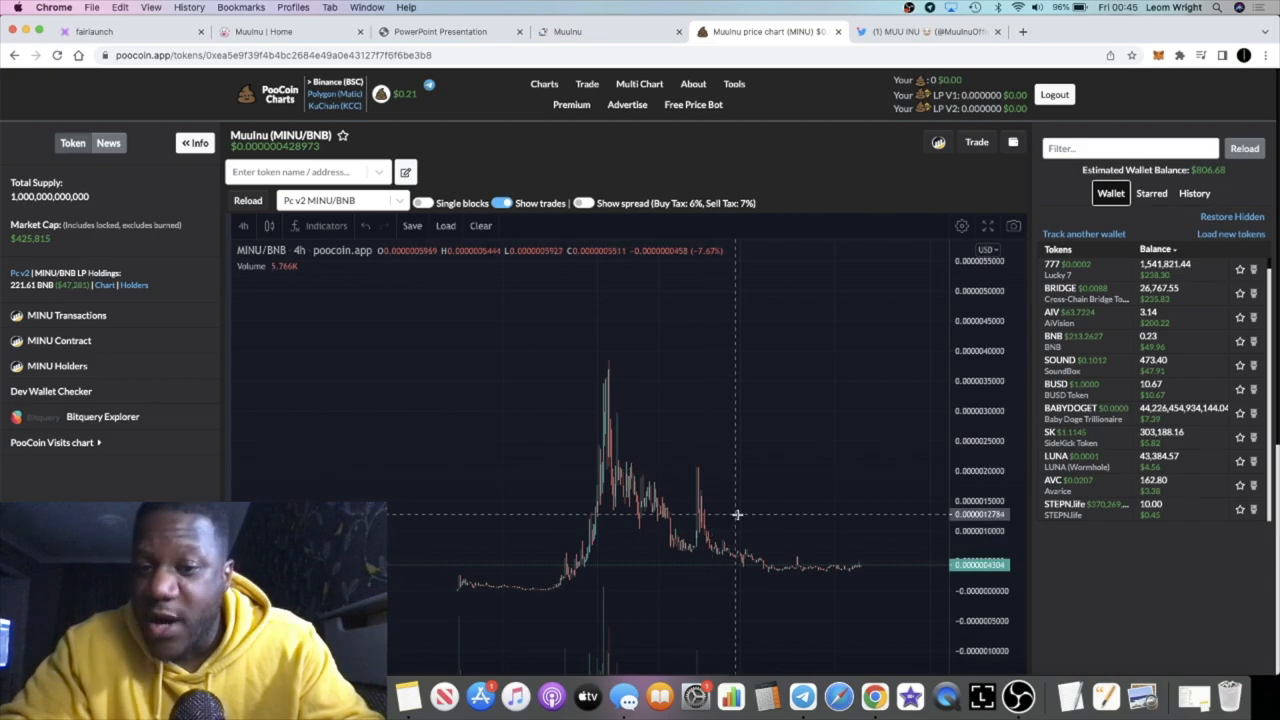
{"action": "mouse_move", "coordinate": [848, 568]}
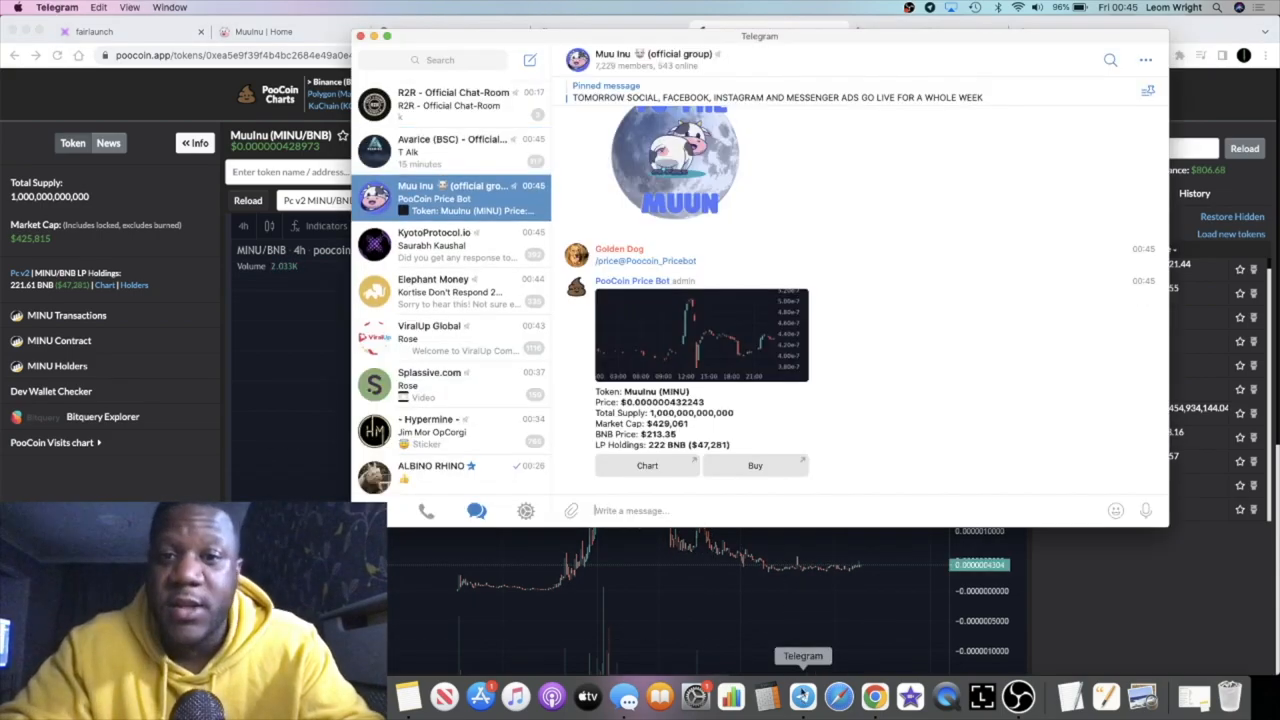
- Scroll through the Muu Inu Telegram group's price-bot and pinned posts, then return to the PooCoin chart
{"action": "scroll", "scroll_direction": "down", "scroll_amount": 3}
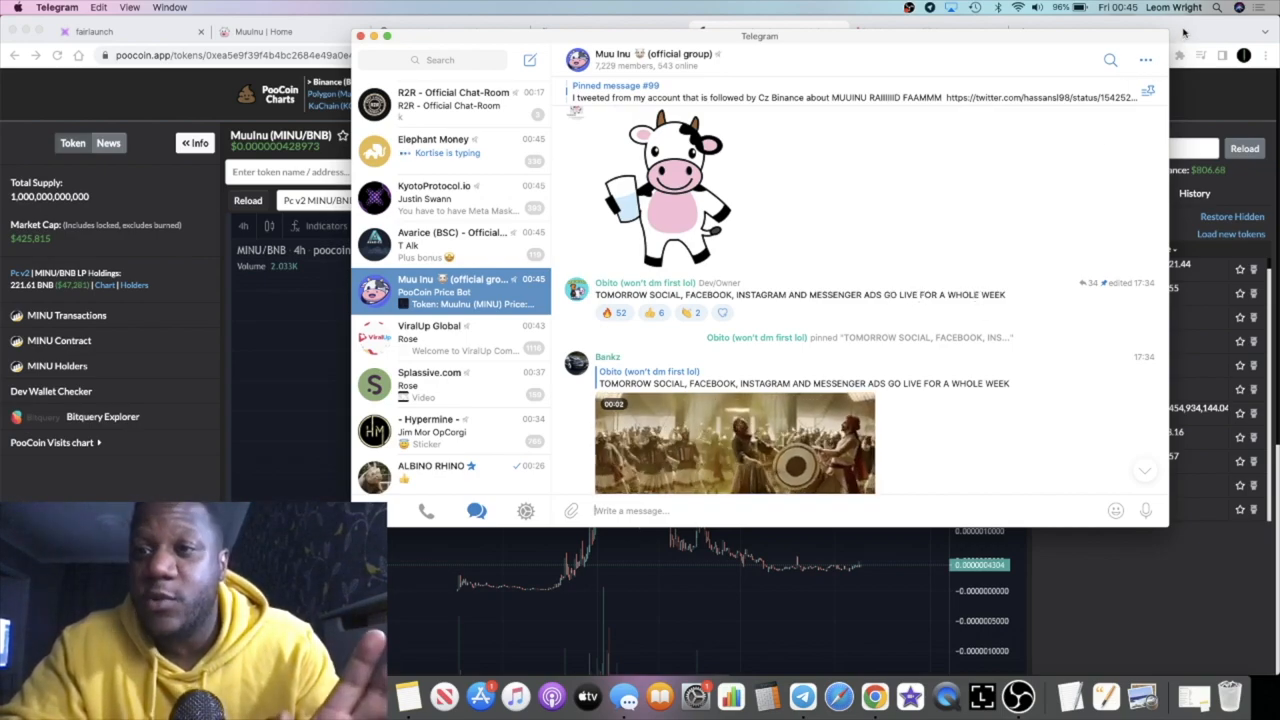
{"action": "left_click", "coordinate": [770, 32]}
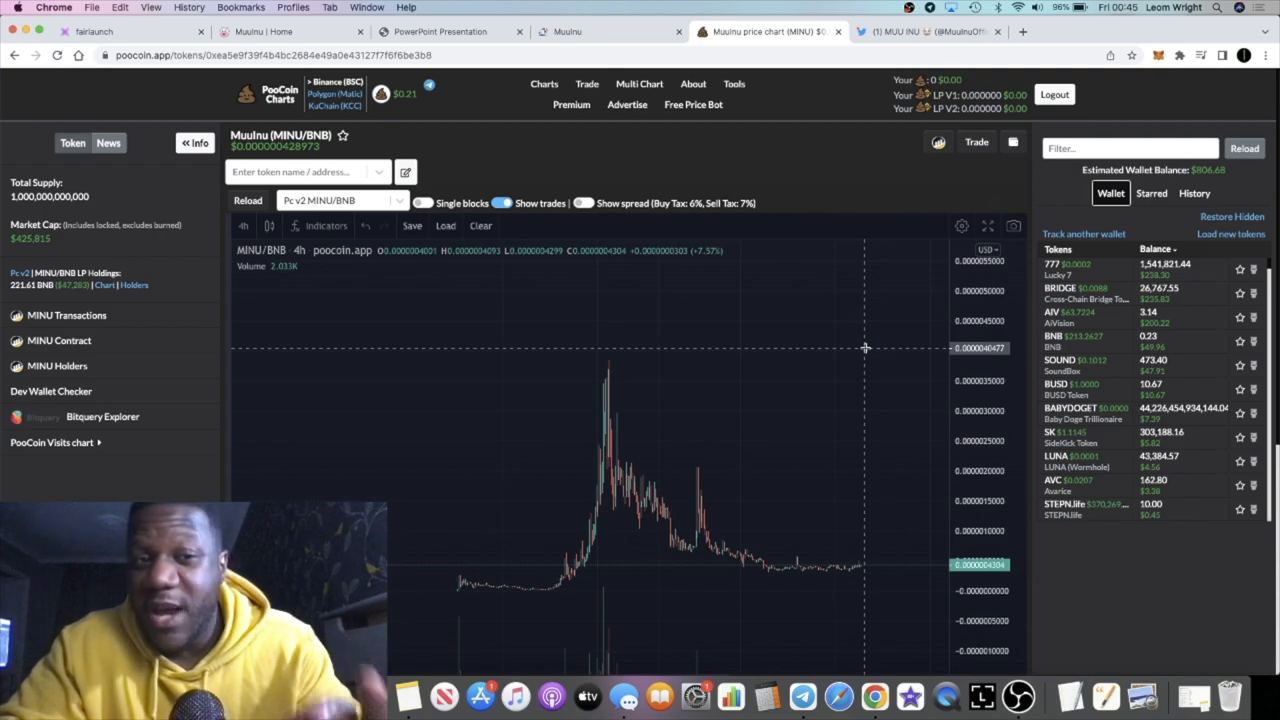
{"action": "mouse_move", "coordinate": [864, 572]}
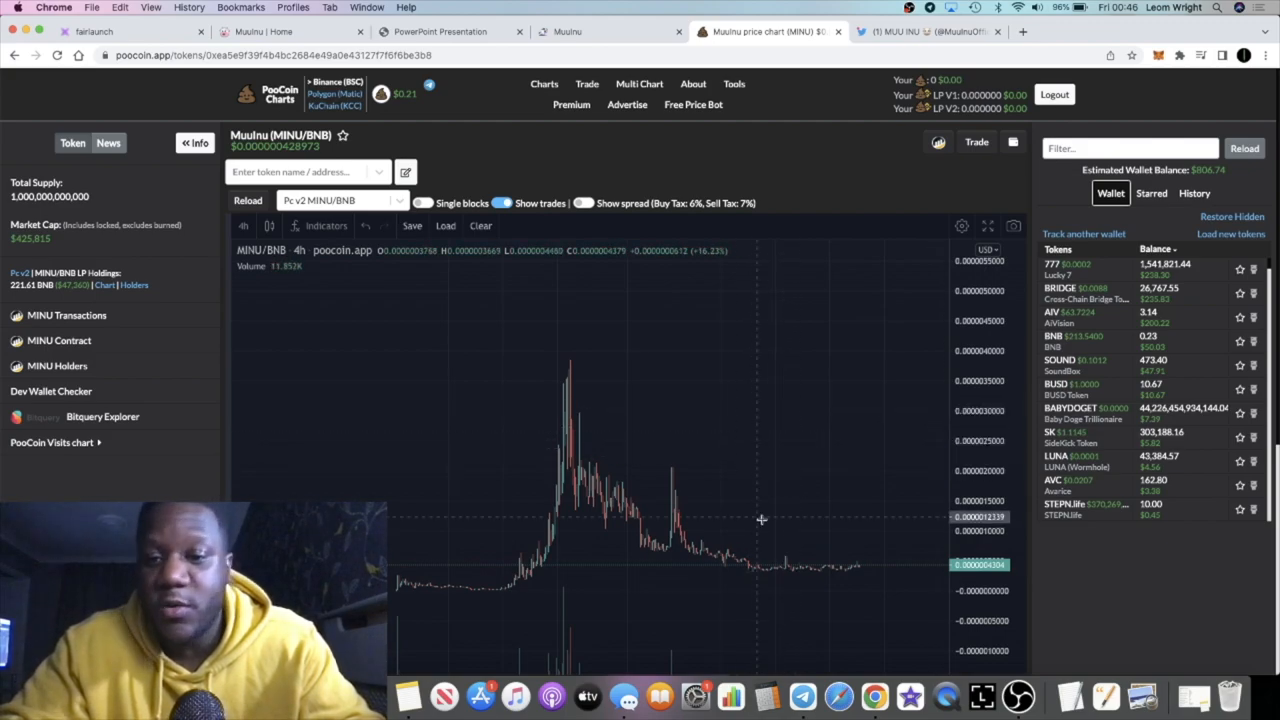
{"action": "mouse_move", "coordinate": [744, 420]}
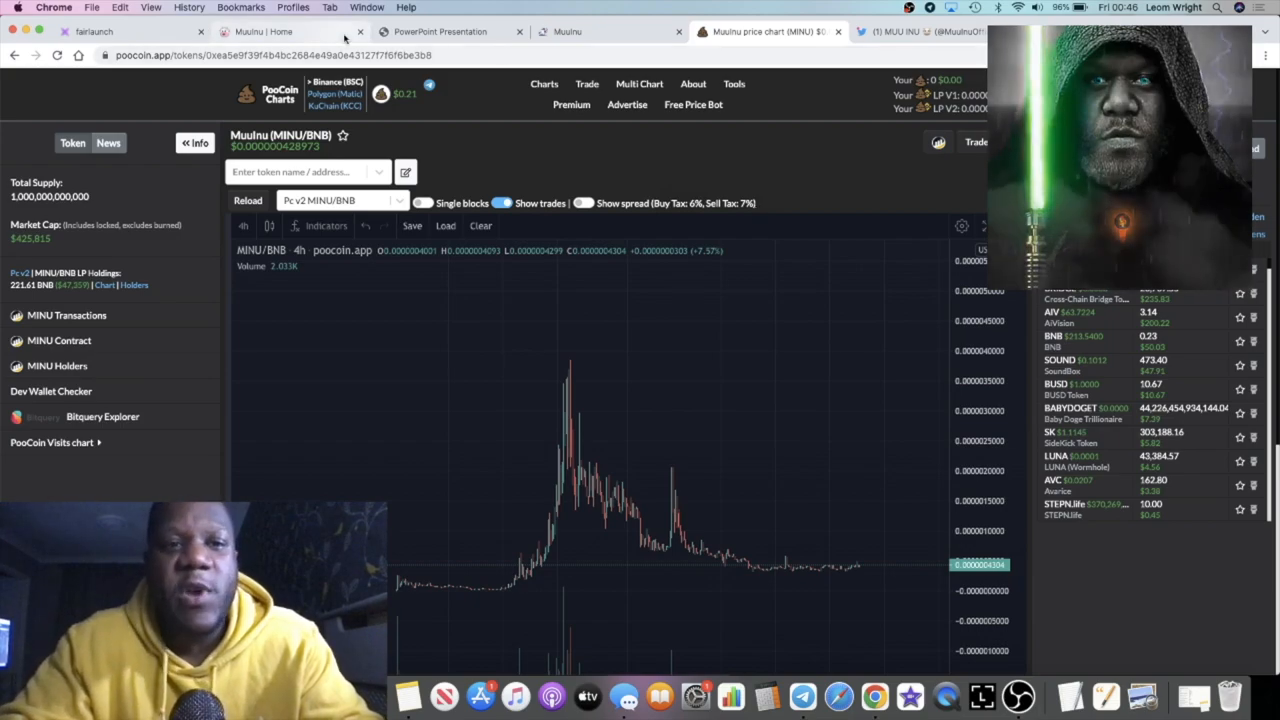
- Leave the PooCoin MINU/BNB chart and return to the Muu Inu home page's tokenomics section
{"action": "left_click", "coordinate": [264, 32]}
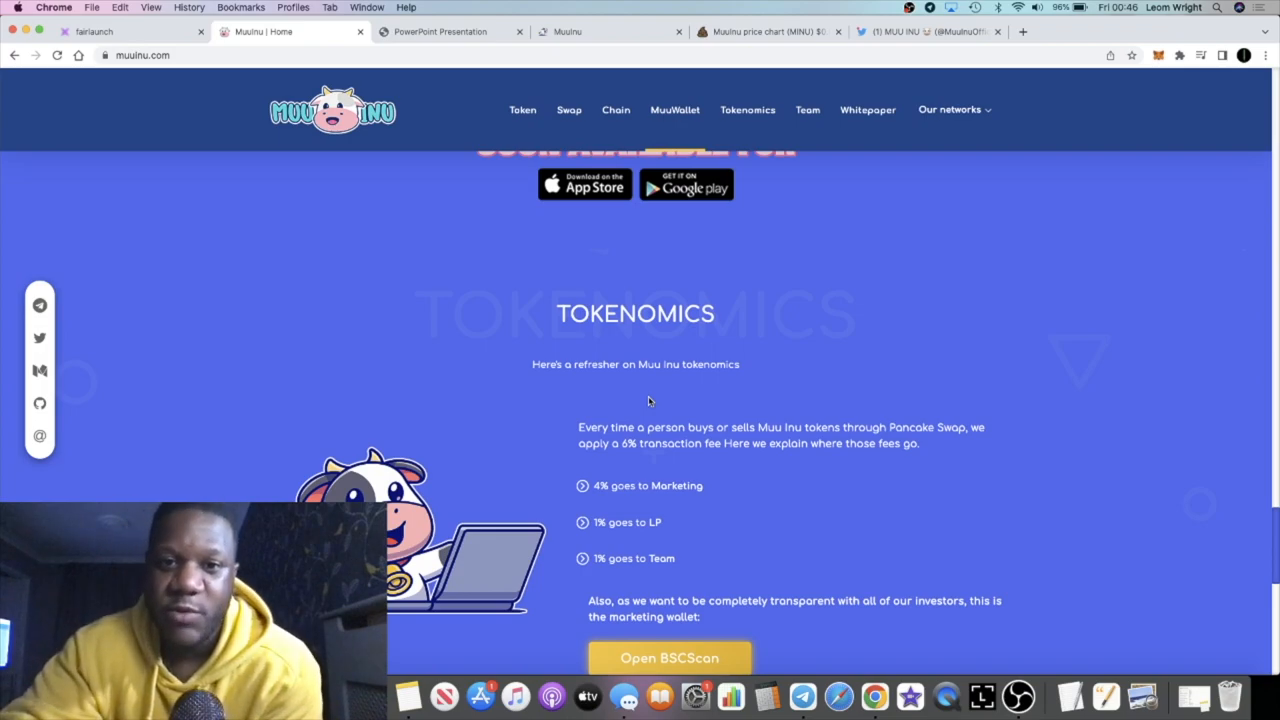
- Scroll down the Muu Inu homepage to the Team section with the CEO and web developer
{"action": "scroll", "scroll_direction": "down", "scroll_amount": 3}
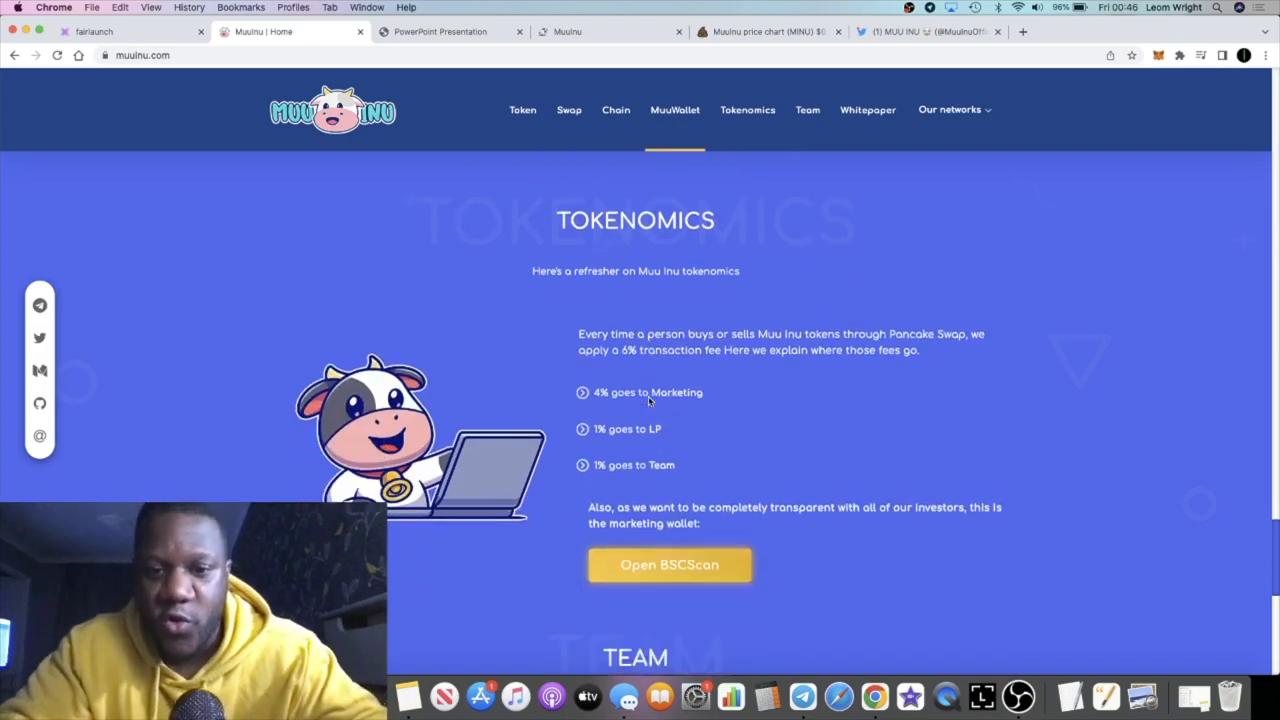
{"action": "scroll", "scroll_direction": "down", "scroll_amount": 3}
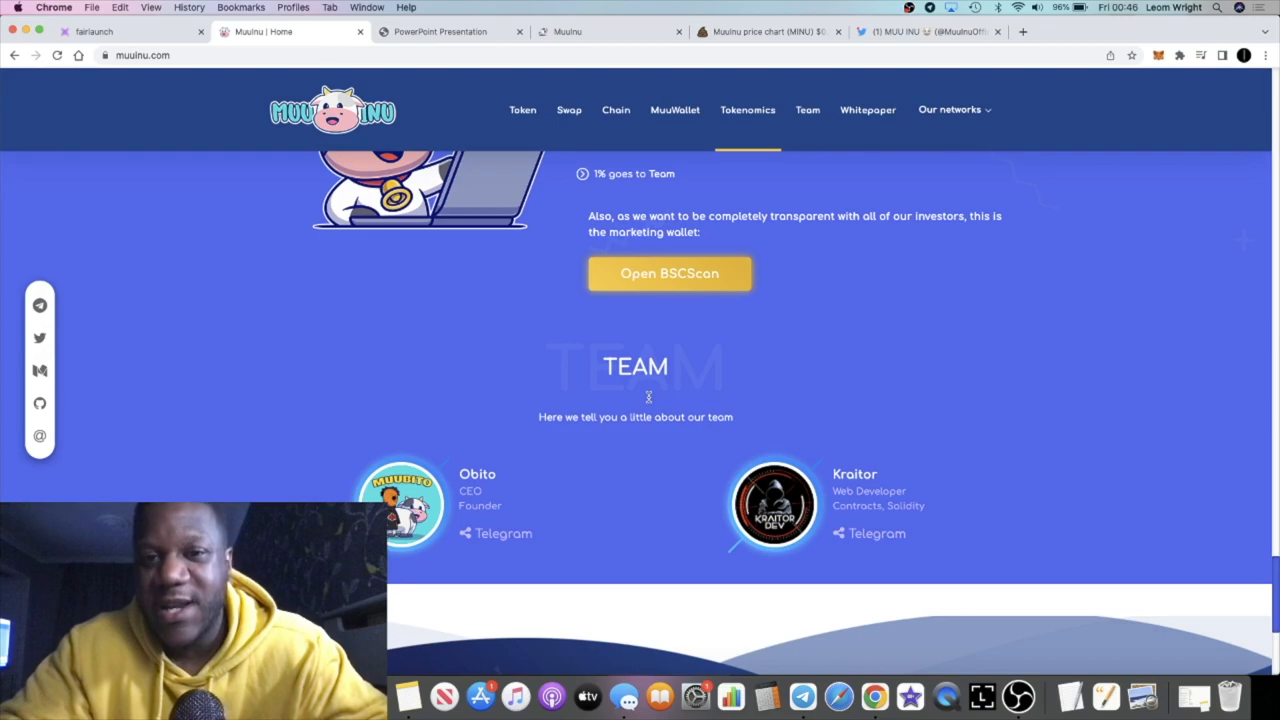
{"action": "scroll", "scroll_direction": "up", "scroll_amount": 3}
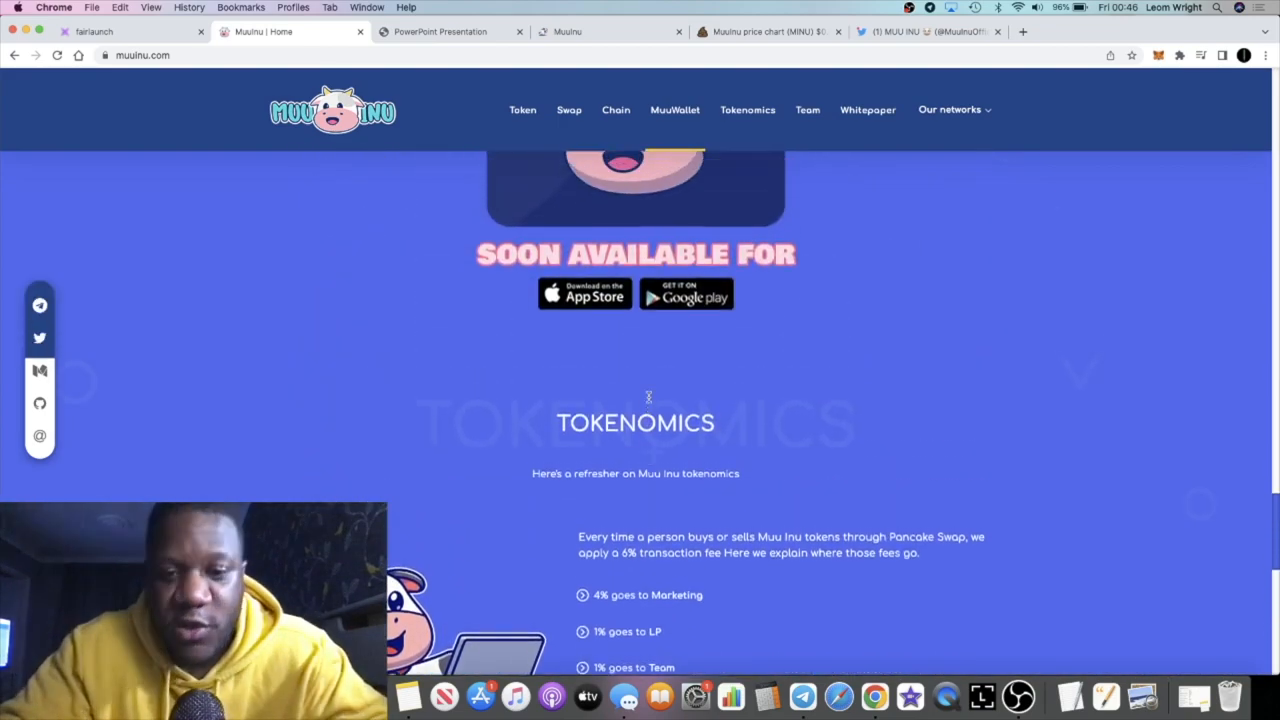
{"action": "scroll", "scroll_direction": "down", "scroll_amount": 3}
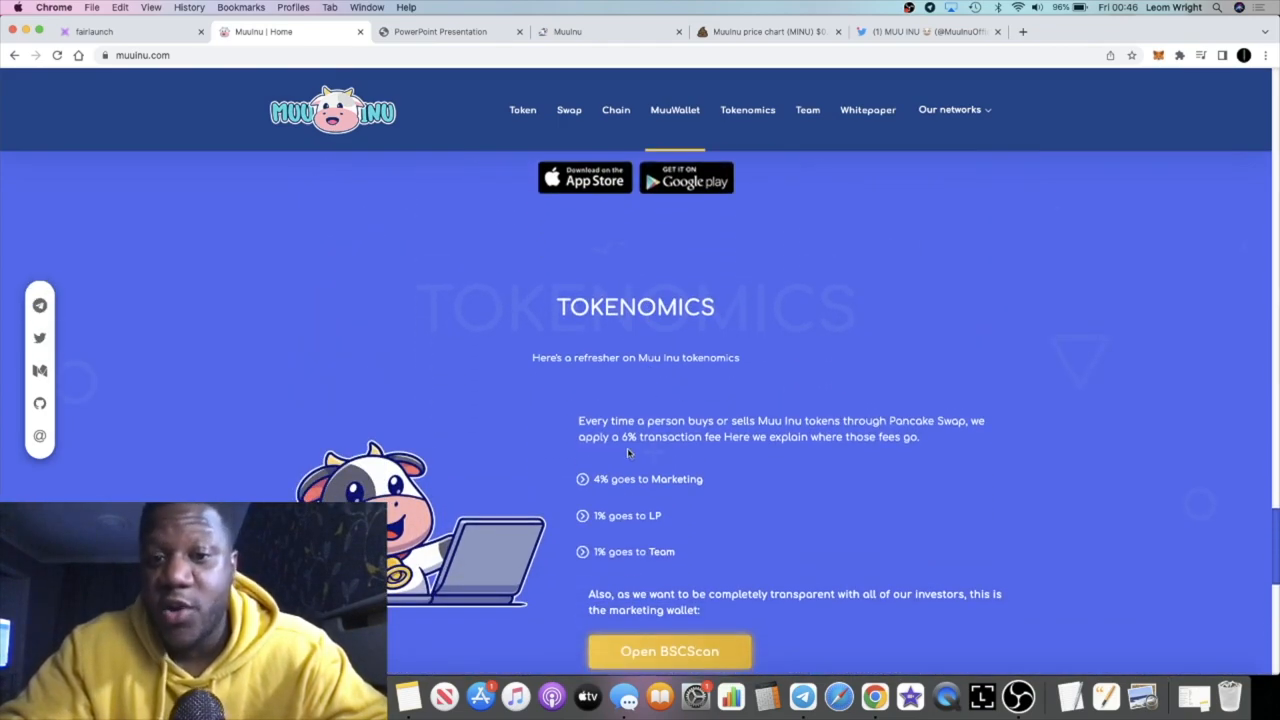
{"action": "scroll", "scroll_direction": "down", "scroll_amount": 3}
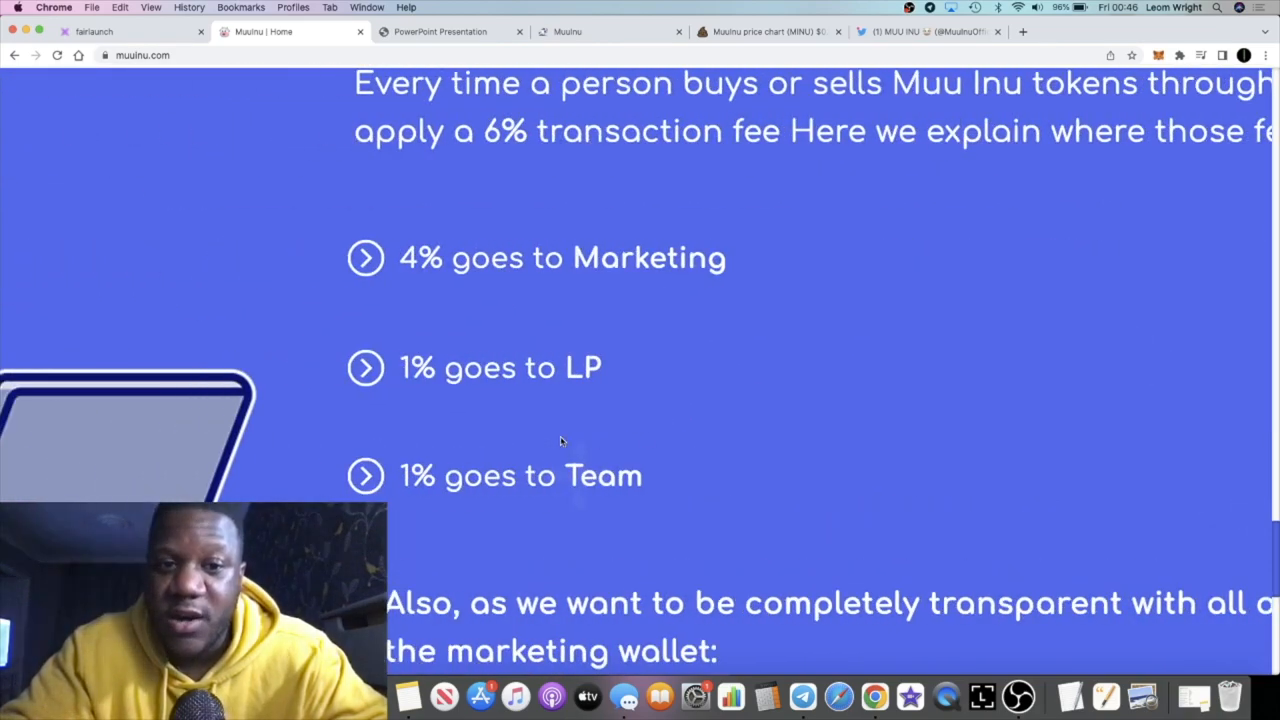
{"action": "mouse_move", "coordinate": [560, 420]}
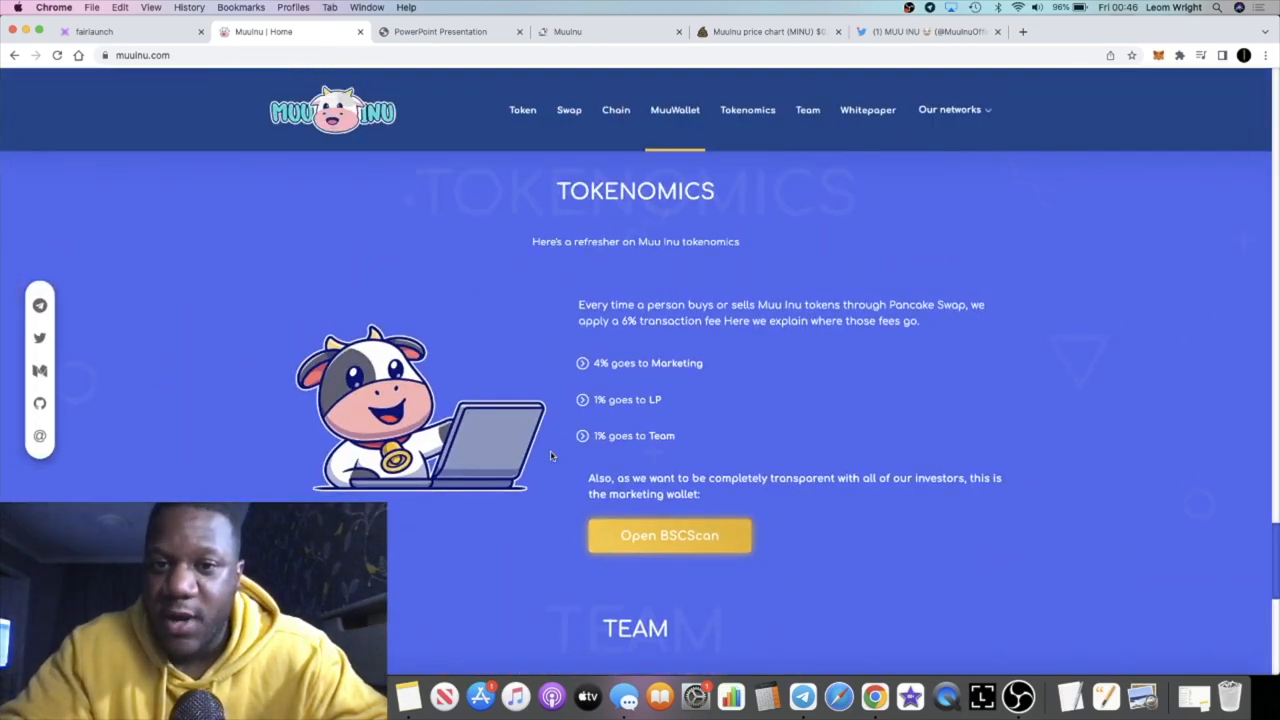
{"action": "scroll", "scroll_direction": "down", "scroll_amount": 3}
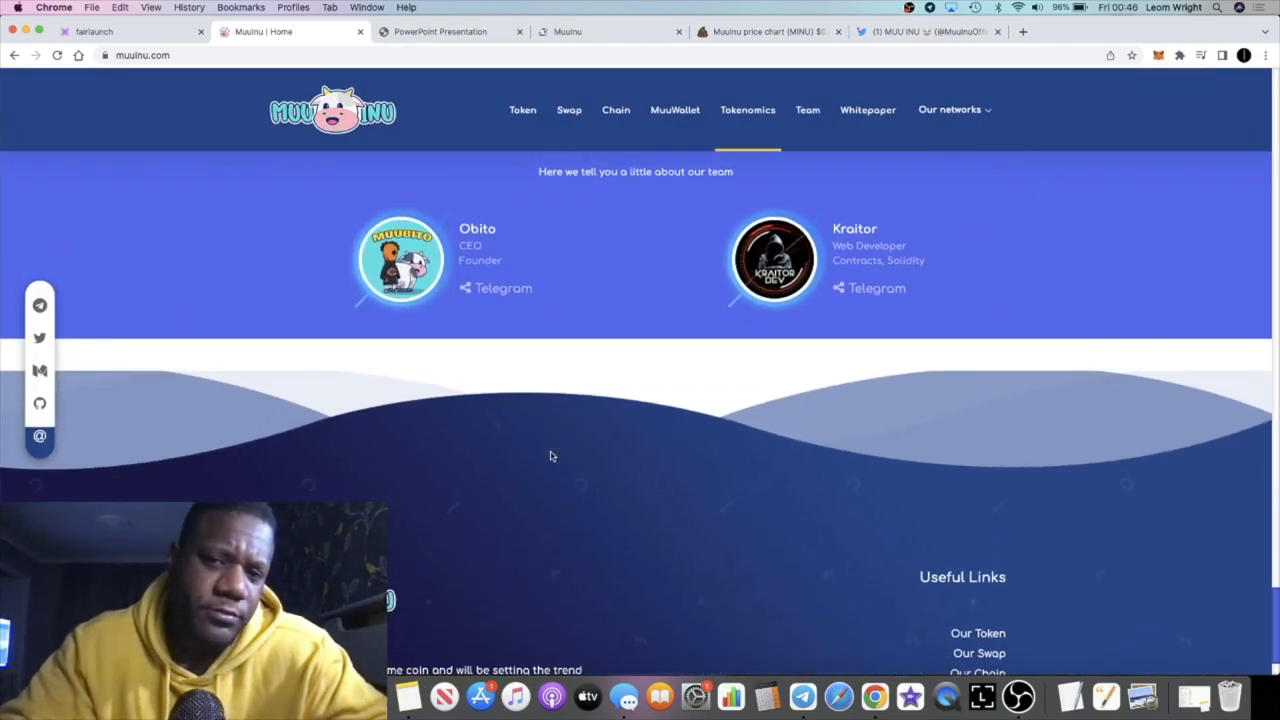
{"action": "scroll", "scroll_direction": "down", "scroll_amount": 3}
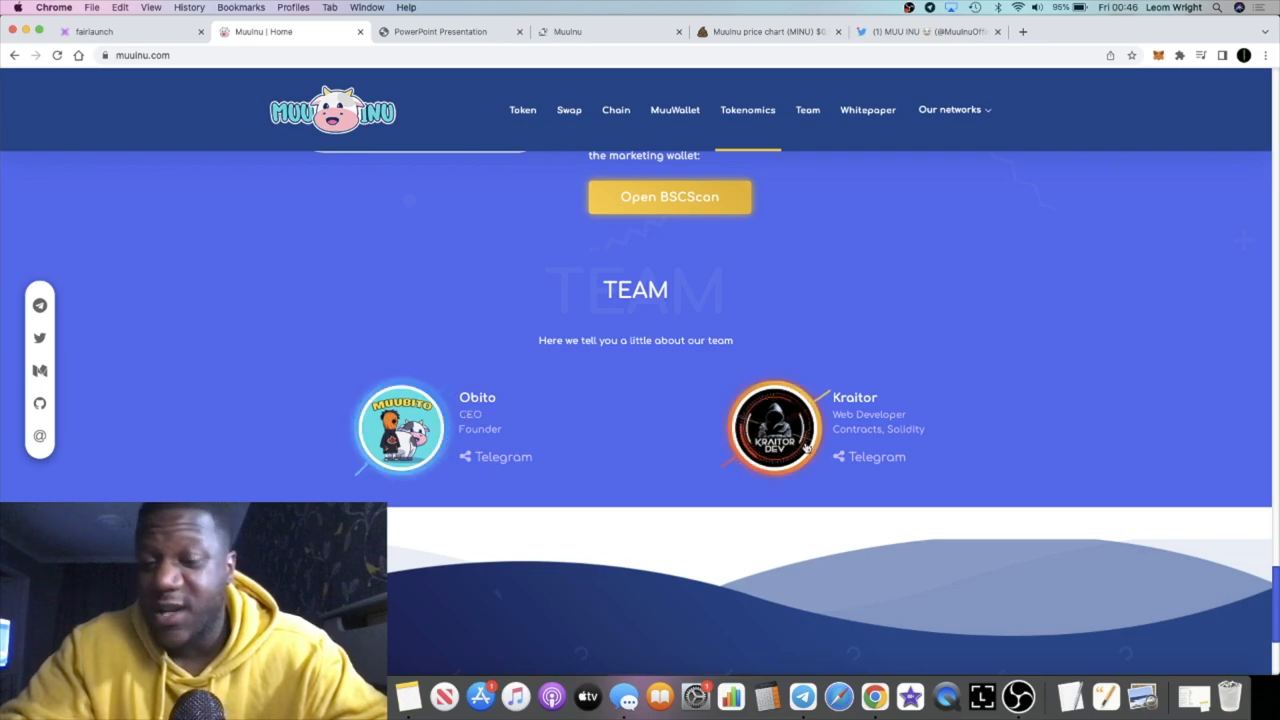
{"action": "mouse_move", "coordinate": [630, 430]}
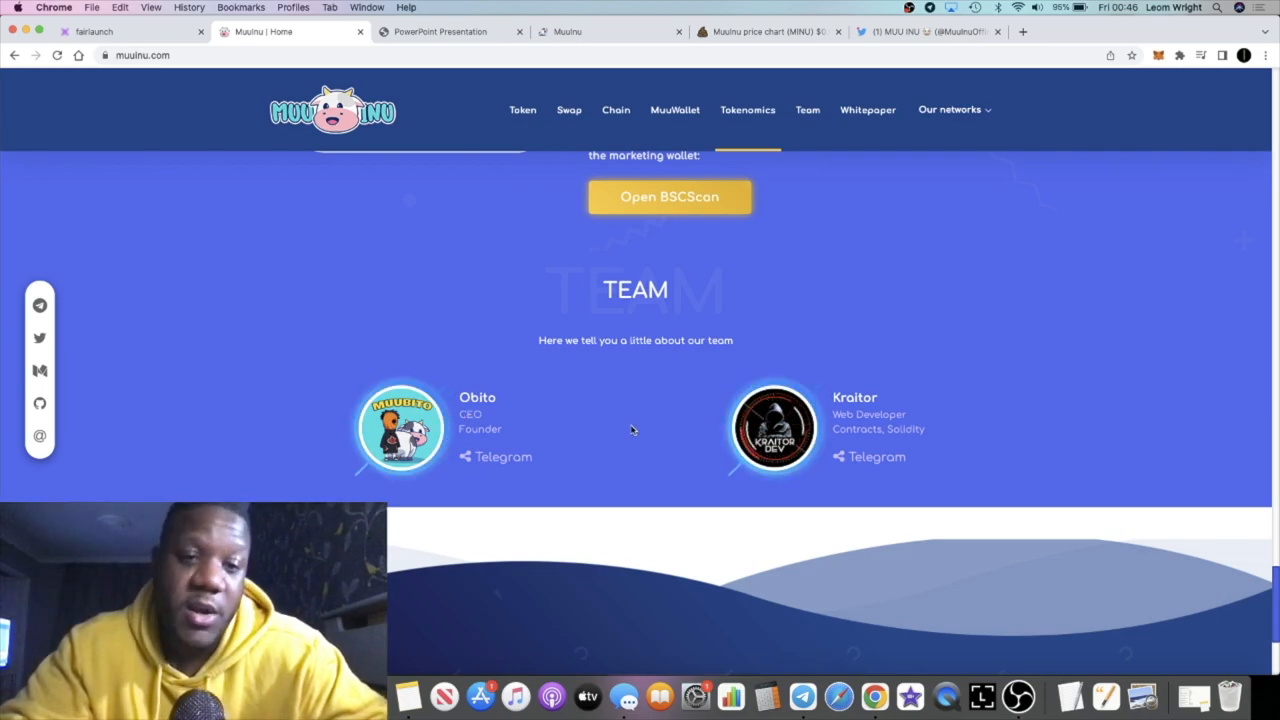
- Scroll back up to the homepage hero and bring up the Muu Inu whitepaper PDF
{"action": "scroll", "scroll_direction": "down", "scroll_amount": 3}
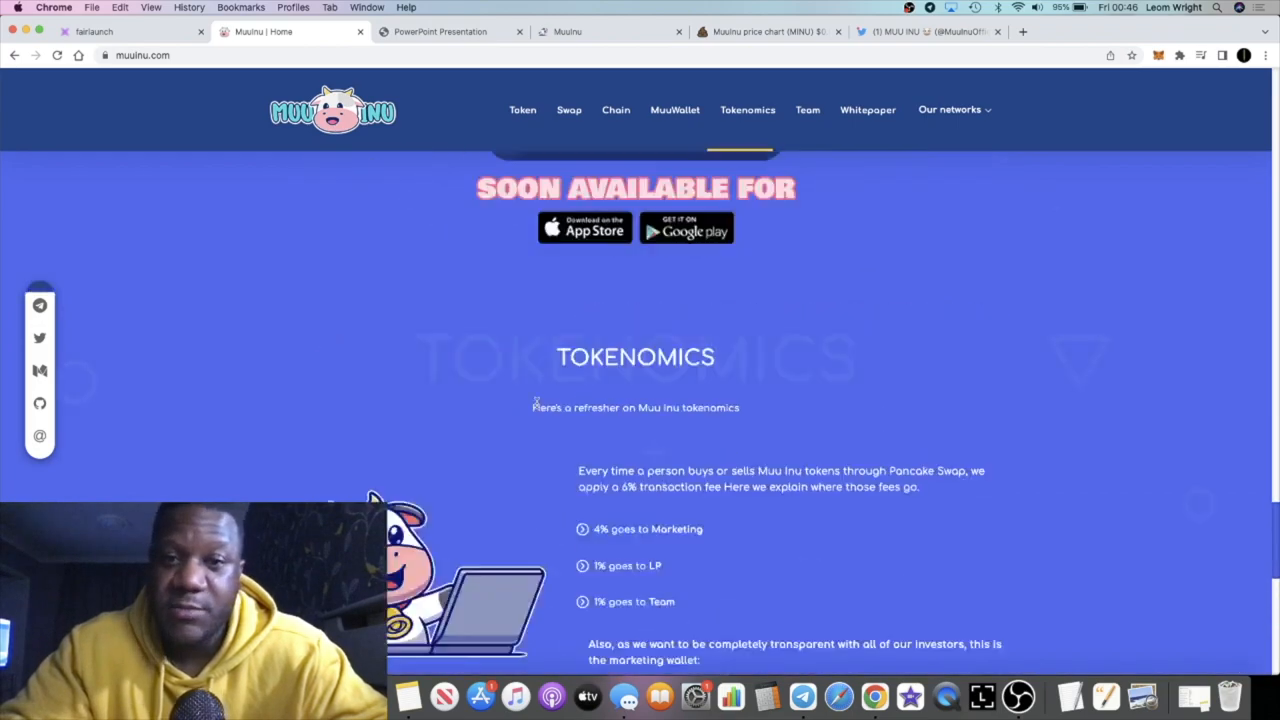
{"action": "scroll", "scroll_direction": "up", "scroll_amount": 3}
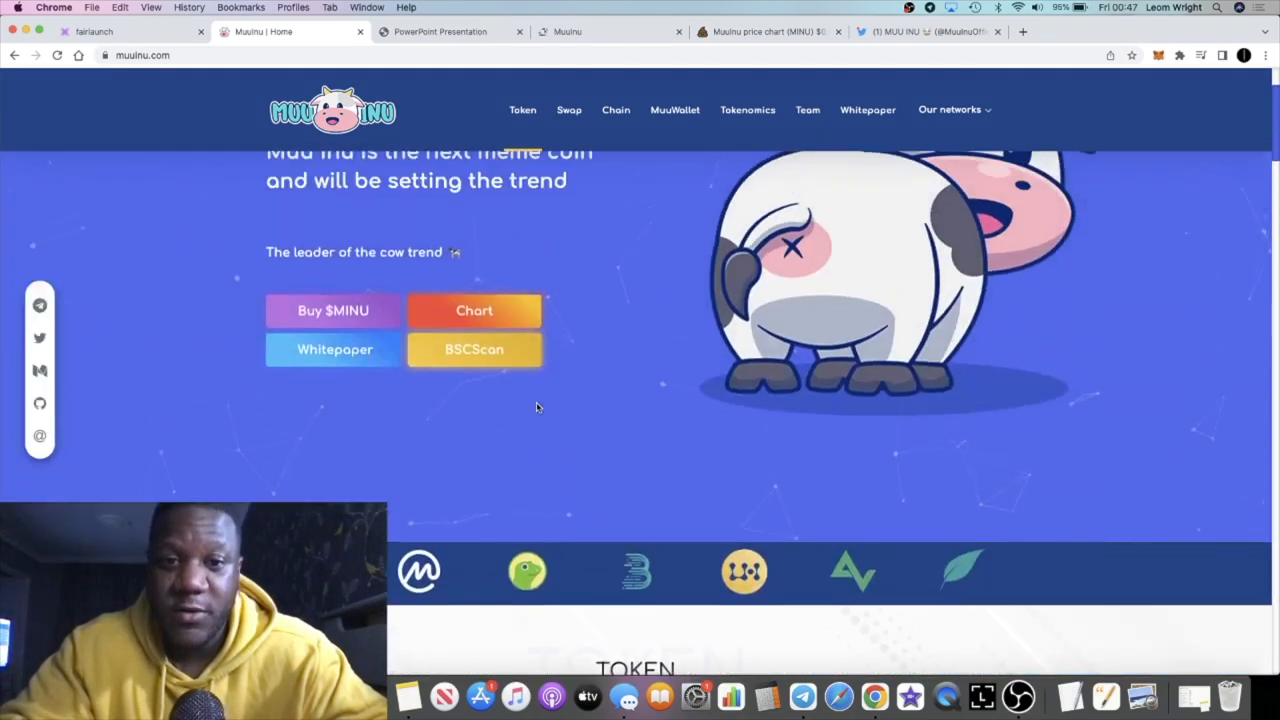
{"action": "scroll", "scroll_direction": "up", "scroll_amount": 3}
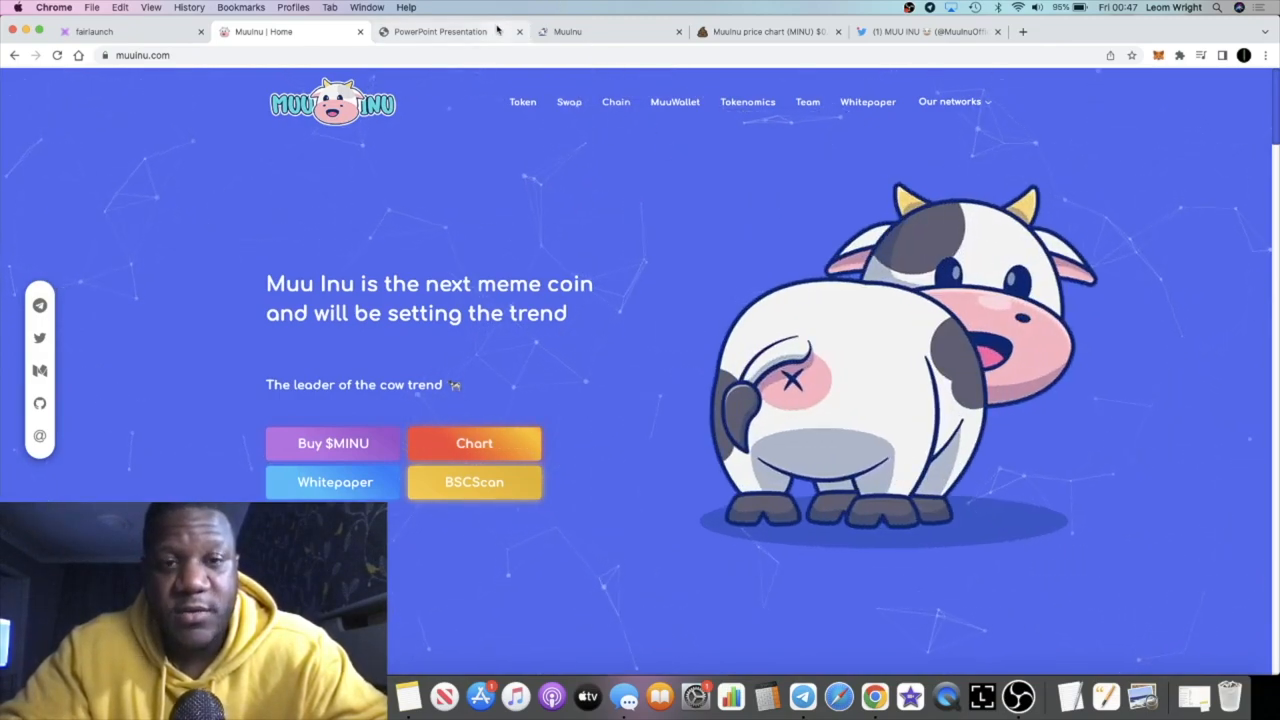
{"action": "left_click", "coordinate": [334, 480]}
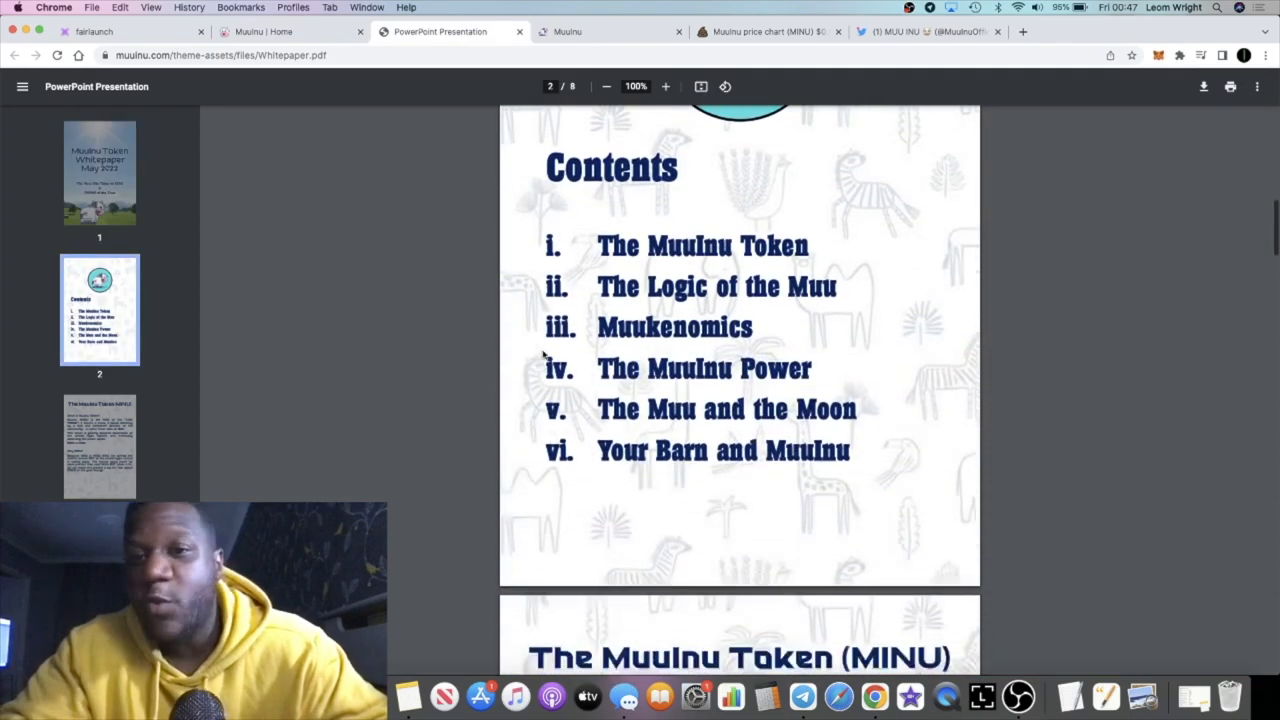
- Scroll through the whitepaper's Contents page into the MuuInu Token section on page 3
{"action": "scroll", "scroll_direction": "down", "scroll_amount": 3}
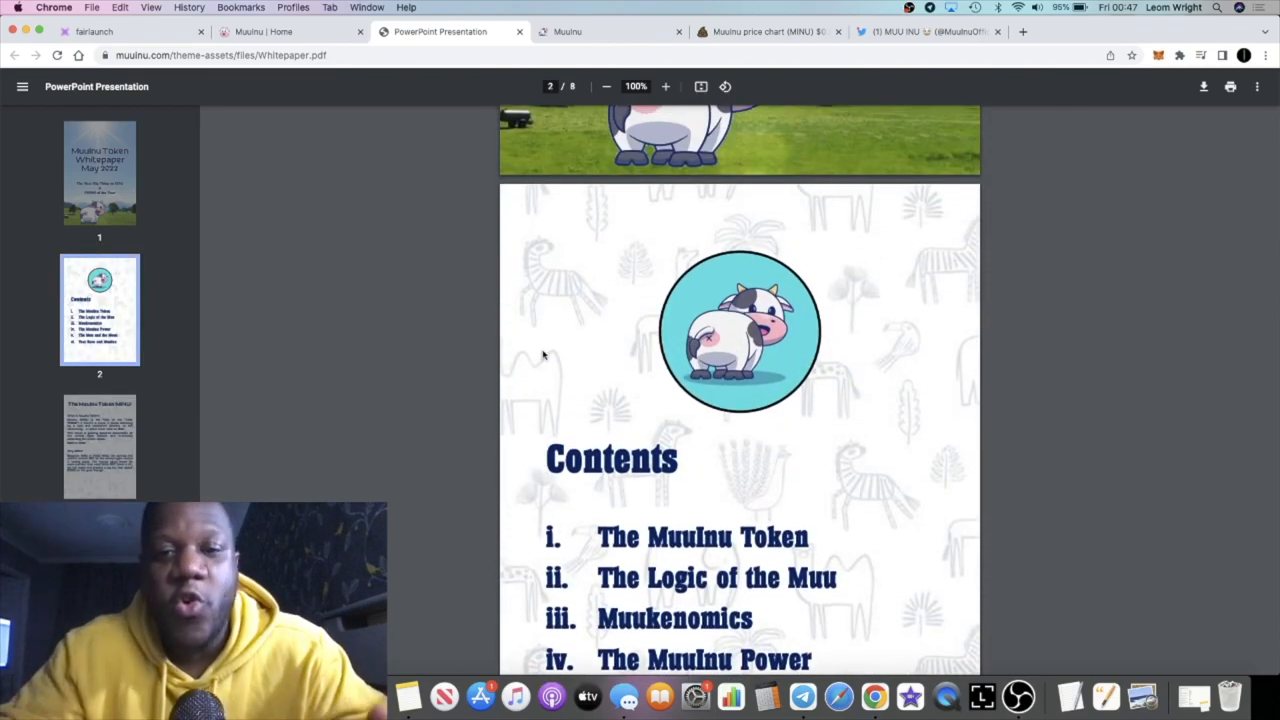
{"action": "scroll", "scroll_direction": "down", "scroll_amount": 3}
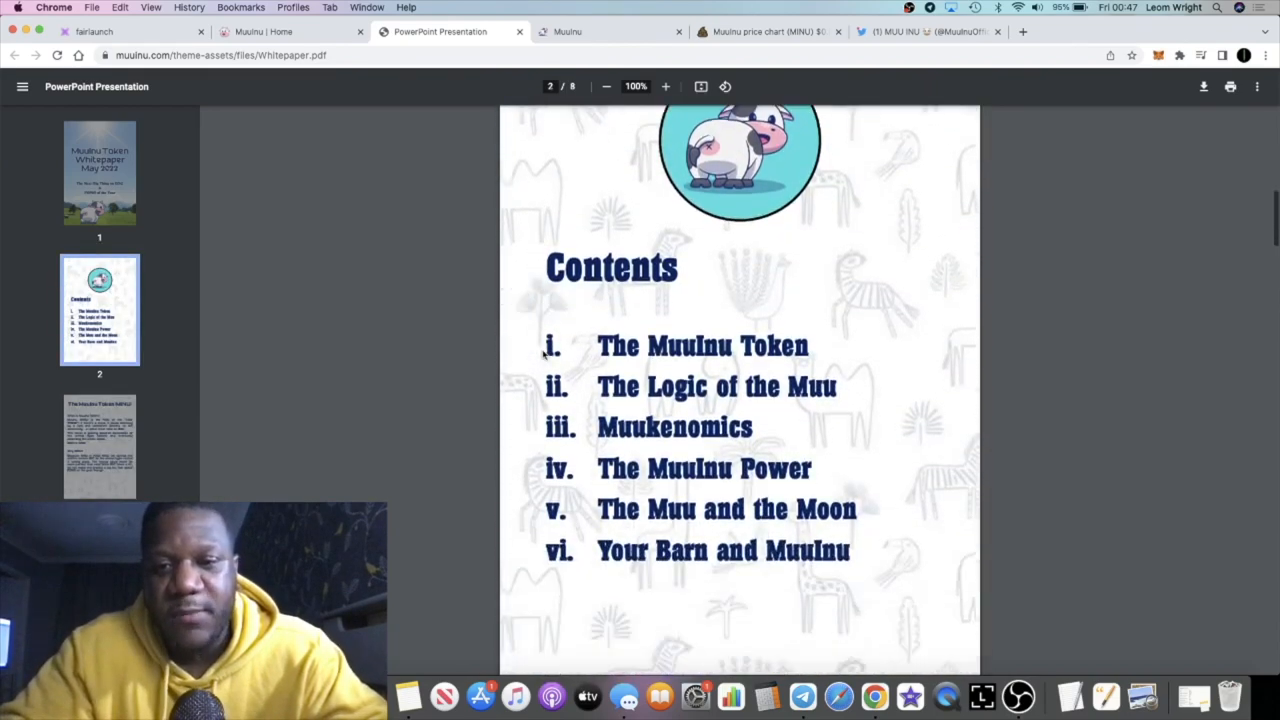
{"action": "scroll", "scroll_direction": "down", "scroll_amount": 3}
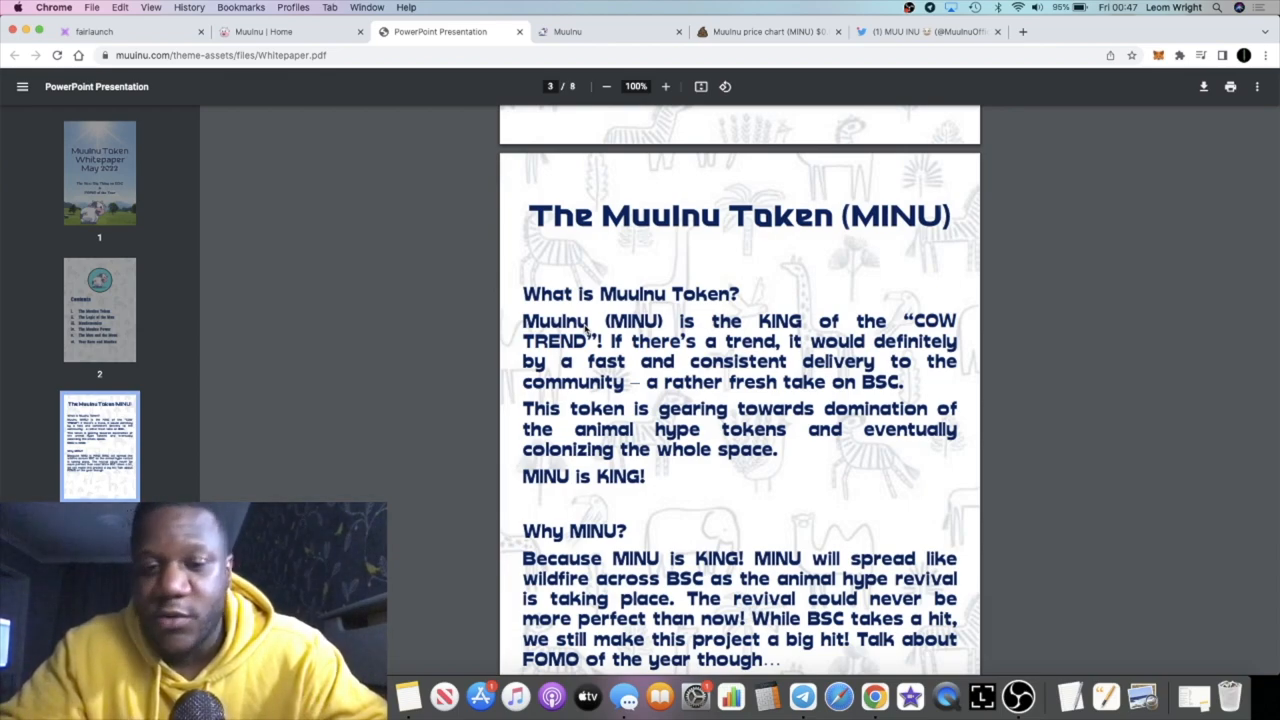
{"action": "mouse_move", "coordinate": [740, 324]}
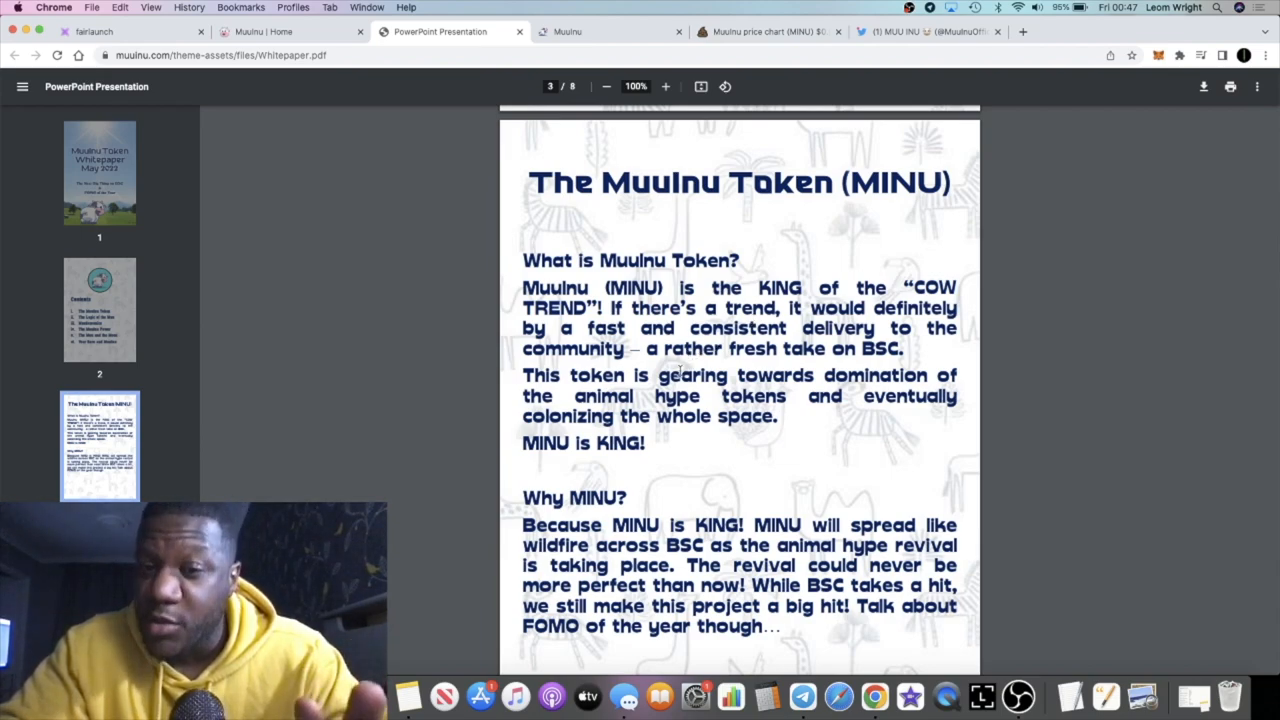
{"action": "scroll", "scroll_direction": "down", "scroll_amount": 3}
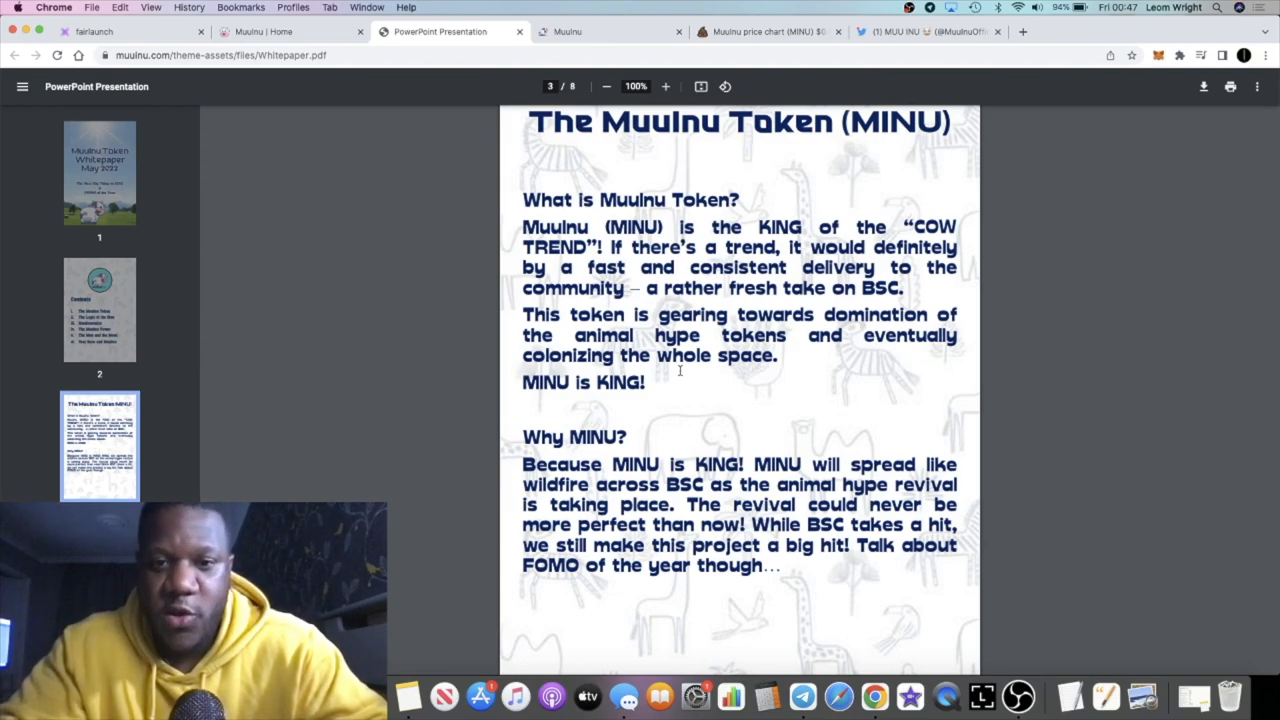
- Read on through the MuuInu Token page to the start of The Logic of the MUU
{"action": "scroll", "scroll_direction": "down", "scroll_amount": 3}
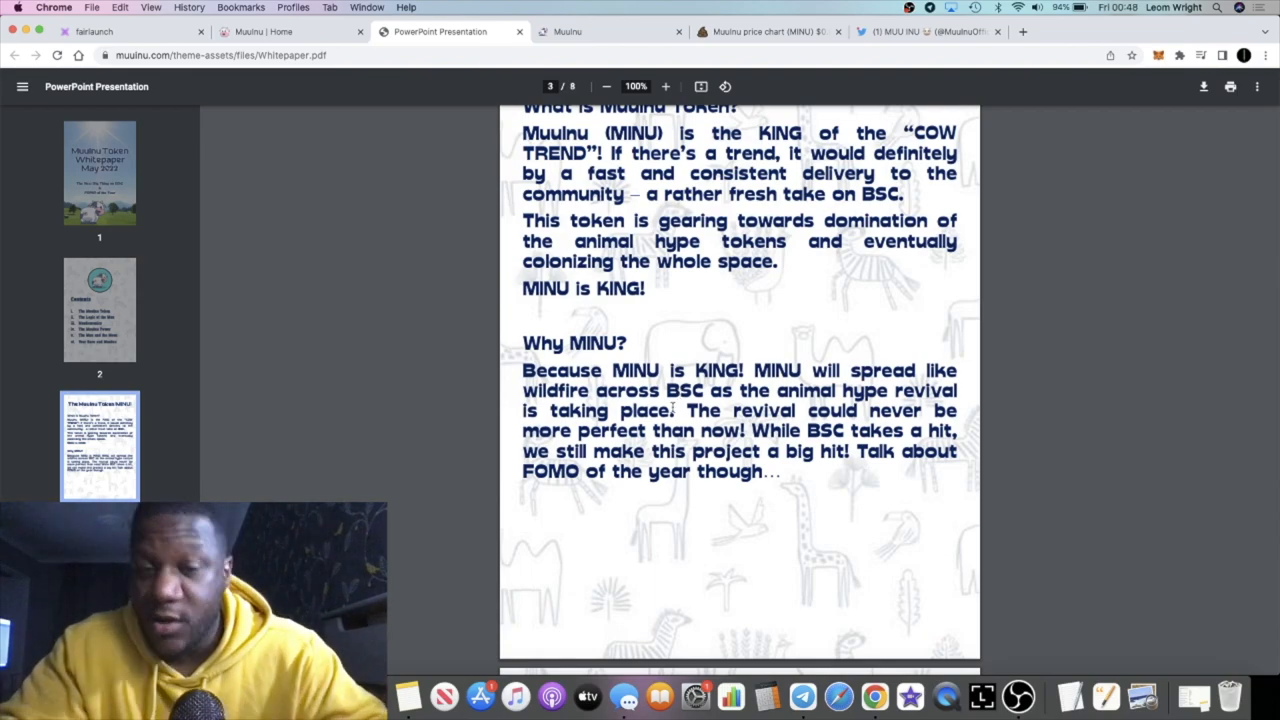
{"action": "scroll", "scroll_direction": "down", "scroll_amount": 3}
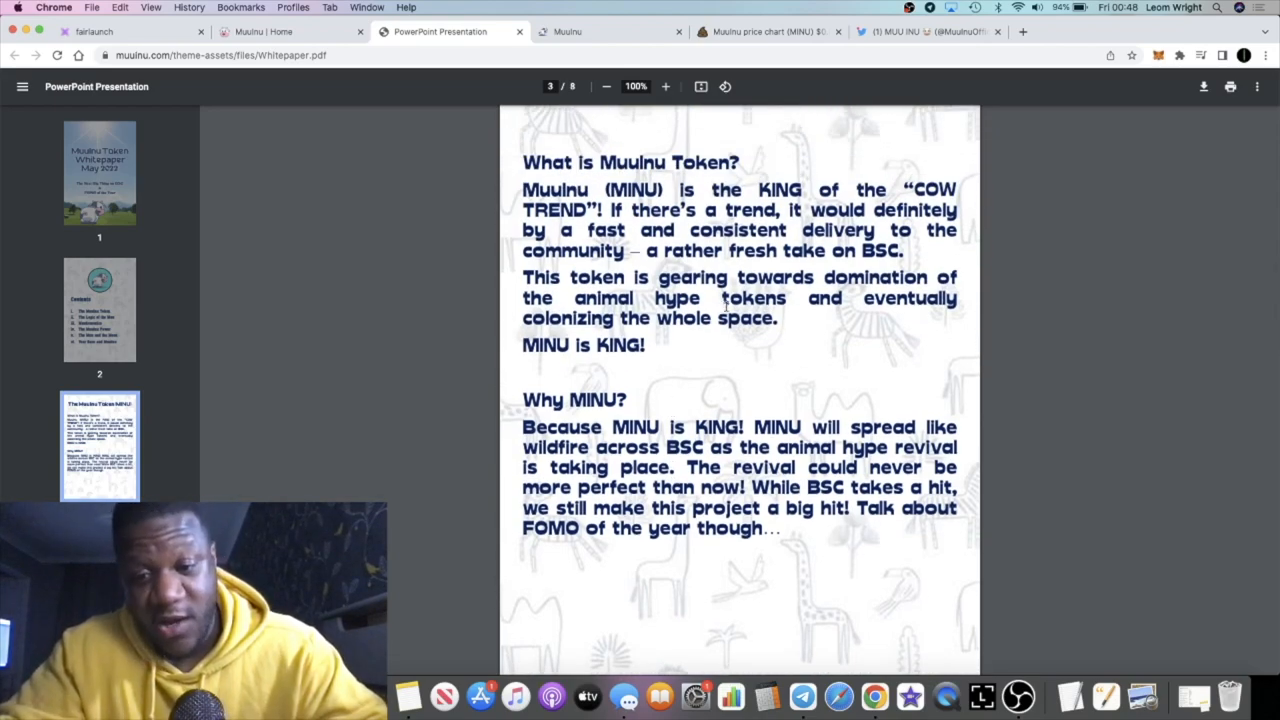
{"action": "scroll", "scroll_direction": "down", "scroll_amount": 3}
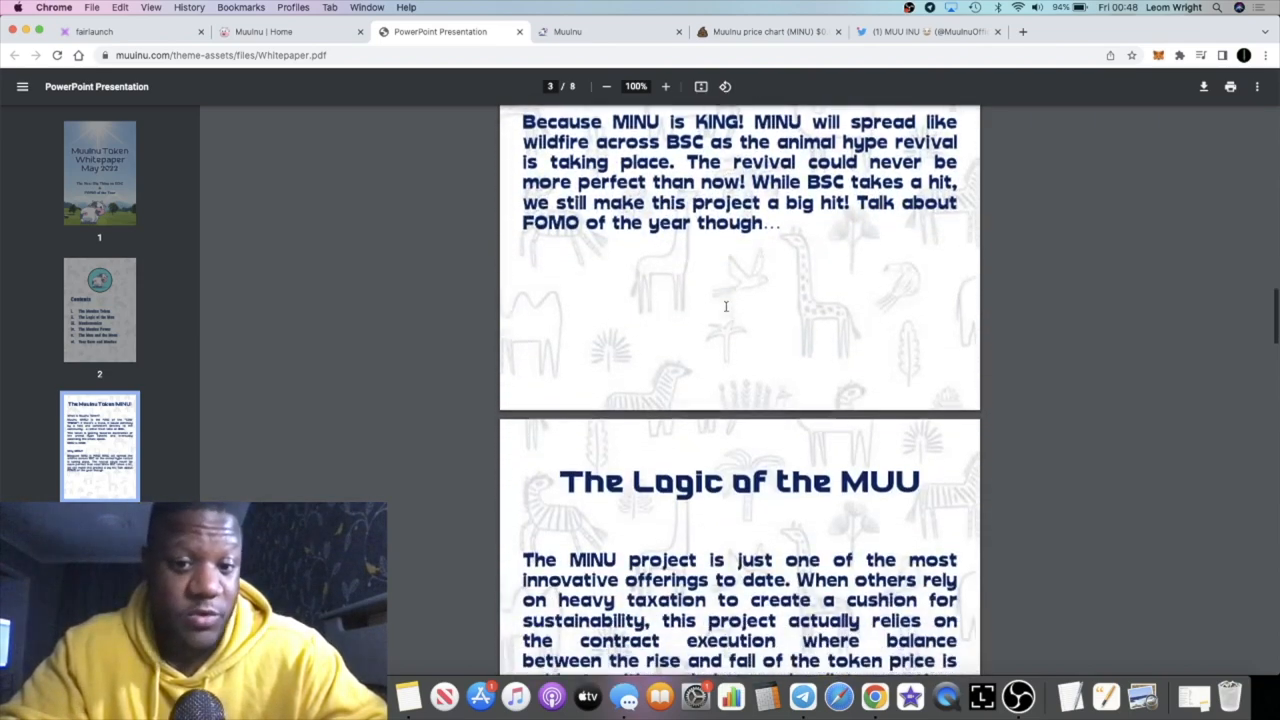
{"action": "scroll", "scroll_direction": "down", "scroll_amount": 3}
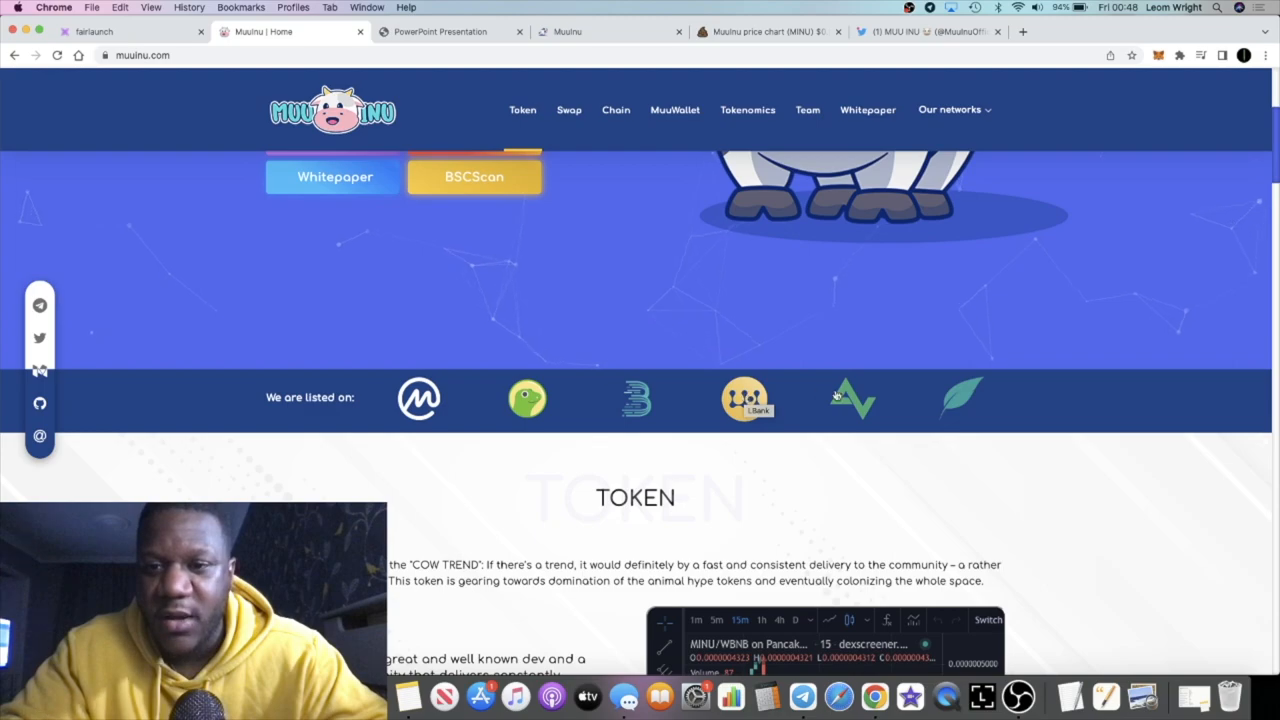
{"action": "mouse_move", "coordinate": [852, 398]}
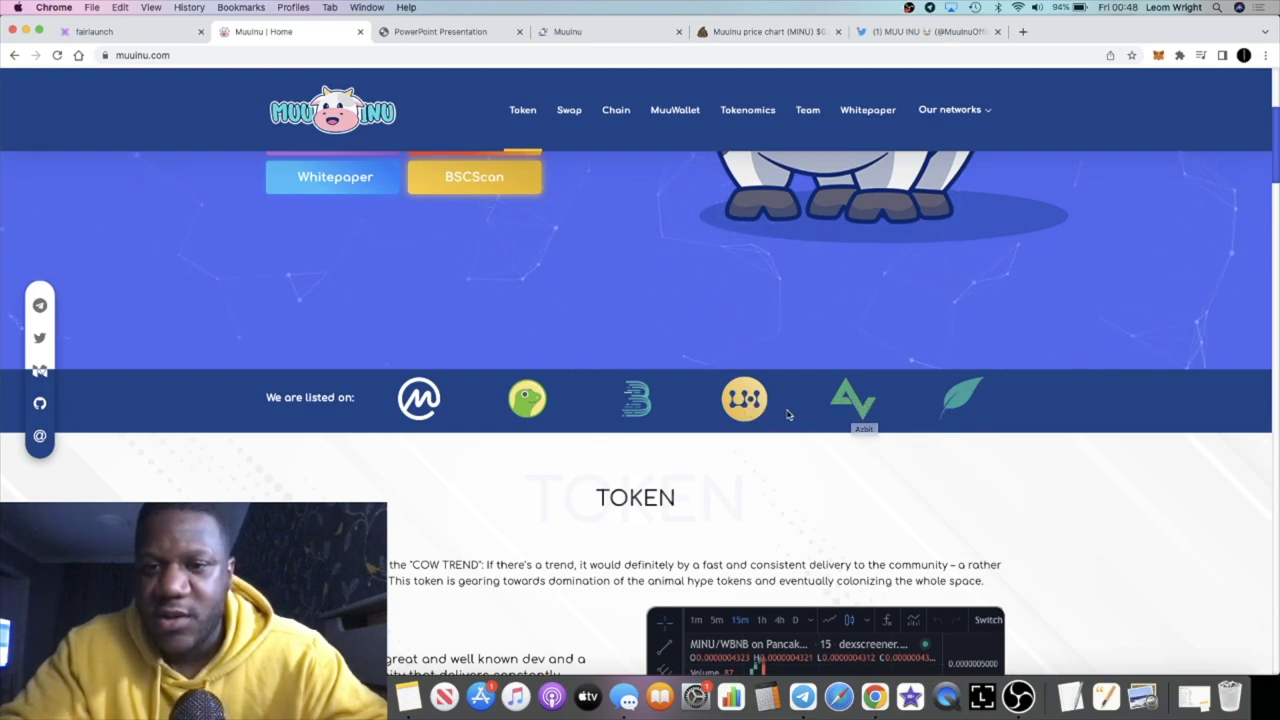
{"action": "mouse_move", "coordinate": [636, 408]}
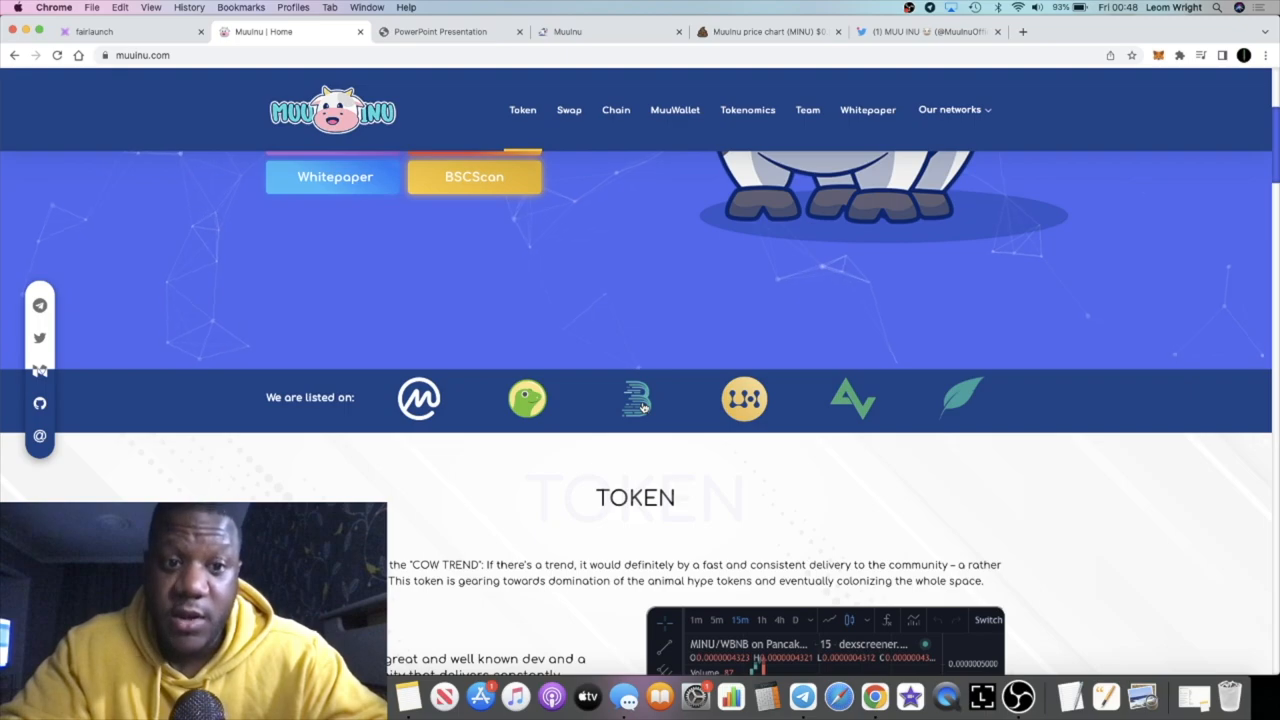
{"action": "mouse_move", "coordinate": [636, 404]}
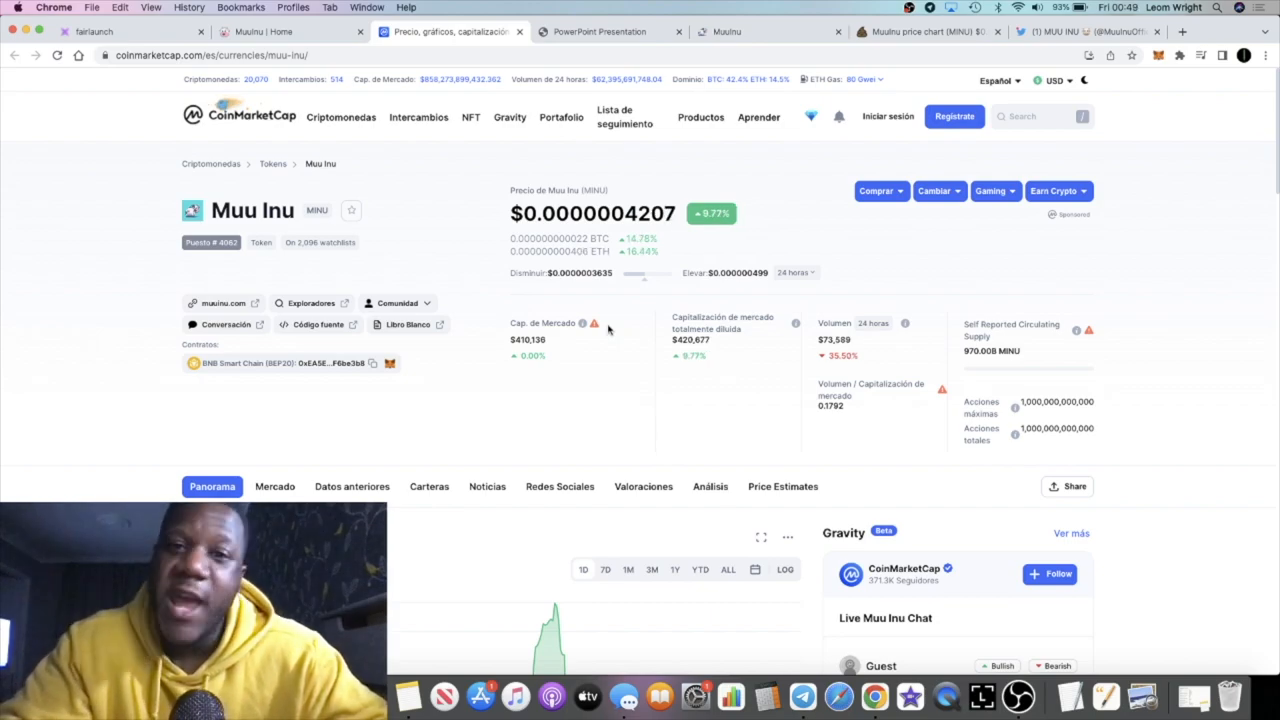
- View CoinMarketCap's MINU price chart at $0.0000004207, then go back to the Muu Inu site's Swap section
{"action": "scroll", "scroll_direction": "down", "scroll_amount": 3}
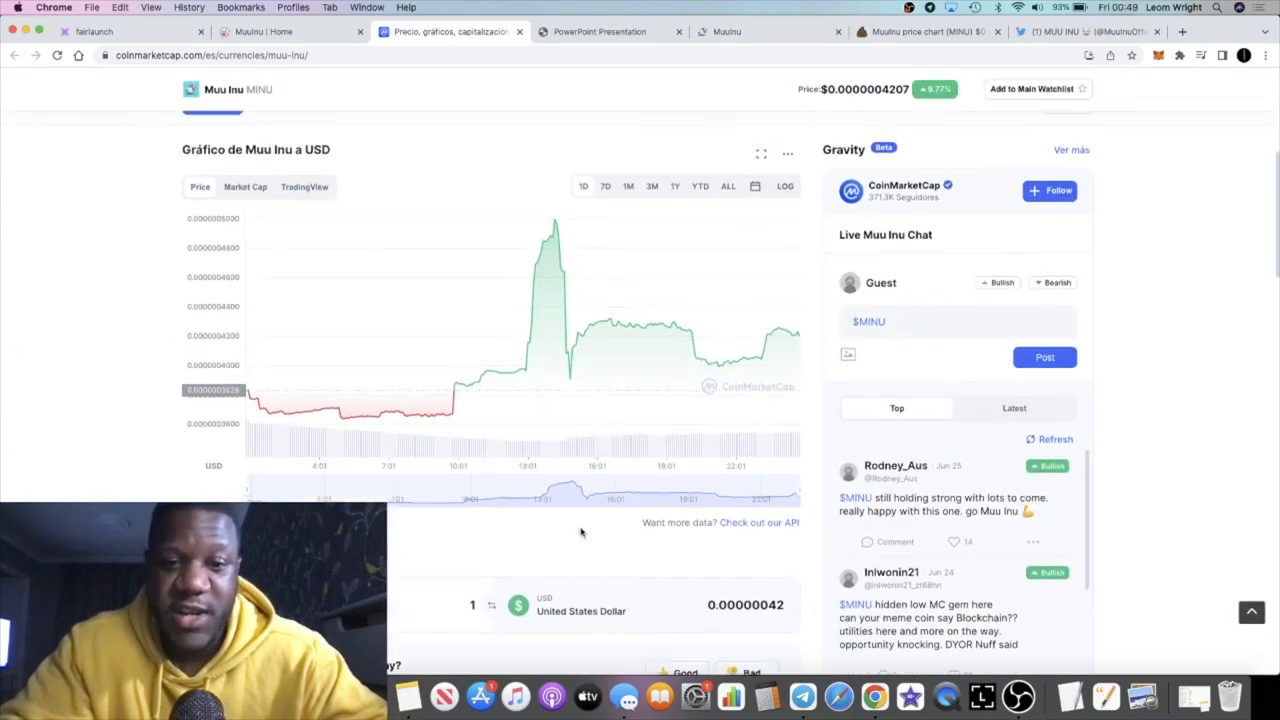
{"action": "scroll", "scroll_direction": "up", "scroll_amount": 3}
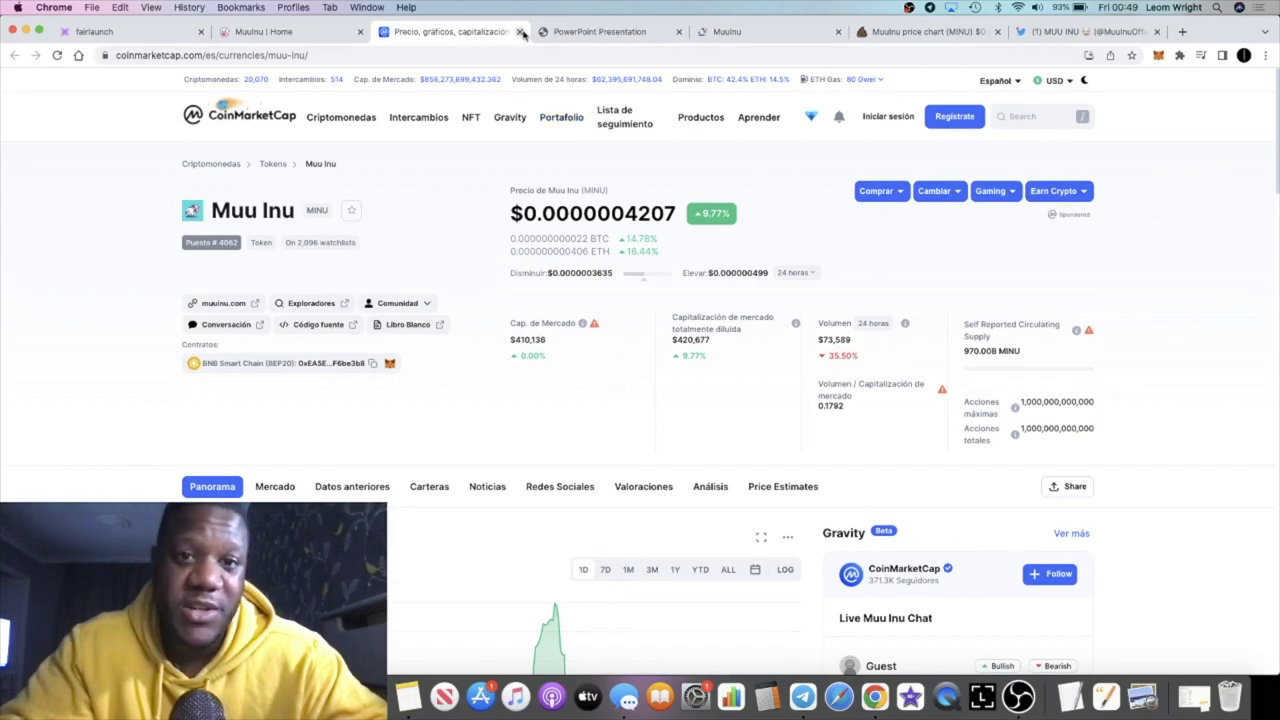
{"action": "left_click", "coordinate": [264, 32]}
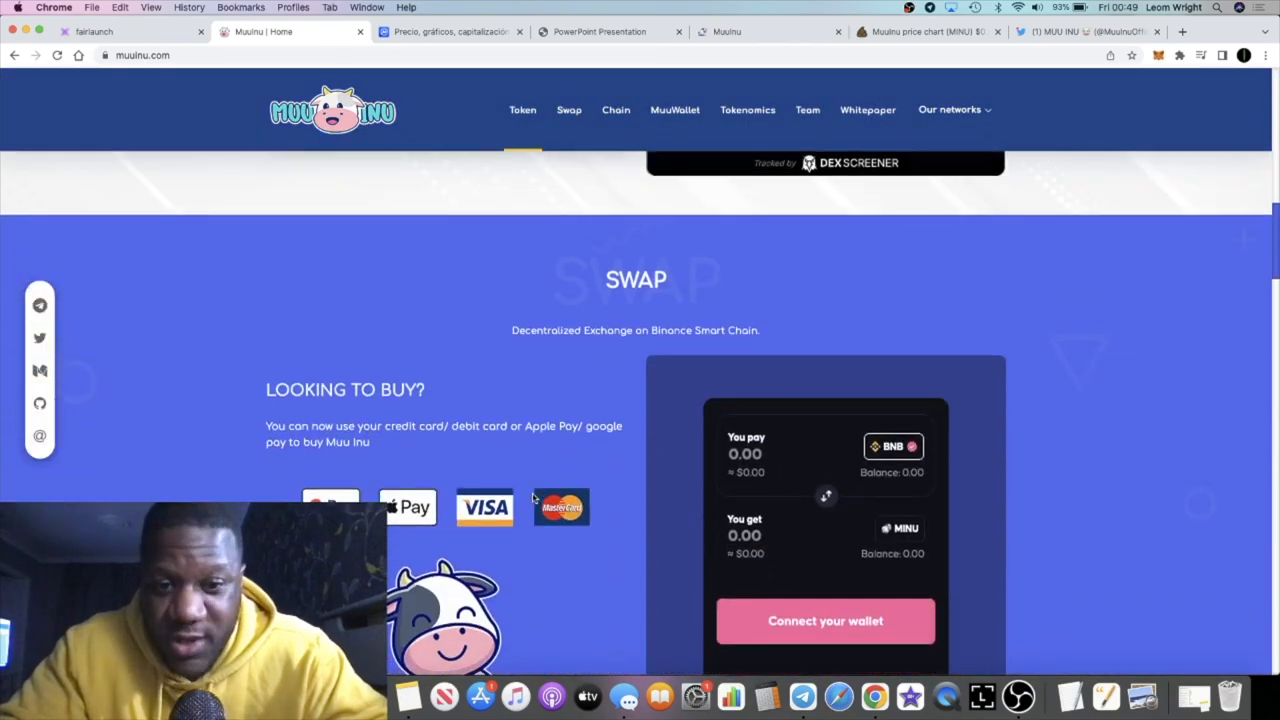
- Scroll down muuinu.com from Swap past Chain, MuuWallet and Tokenomics to the Team section
{"action": "scroll", "scroll_direction": "down", "scroll_amount": 3}
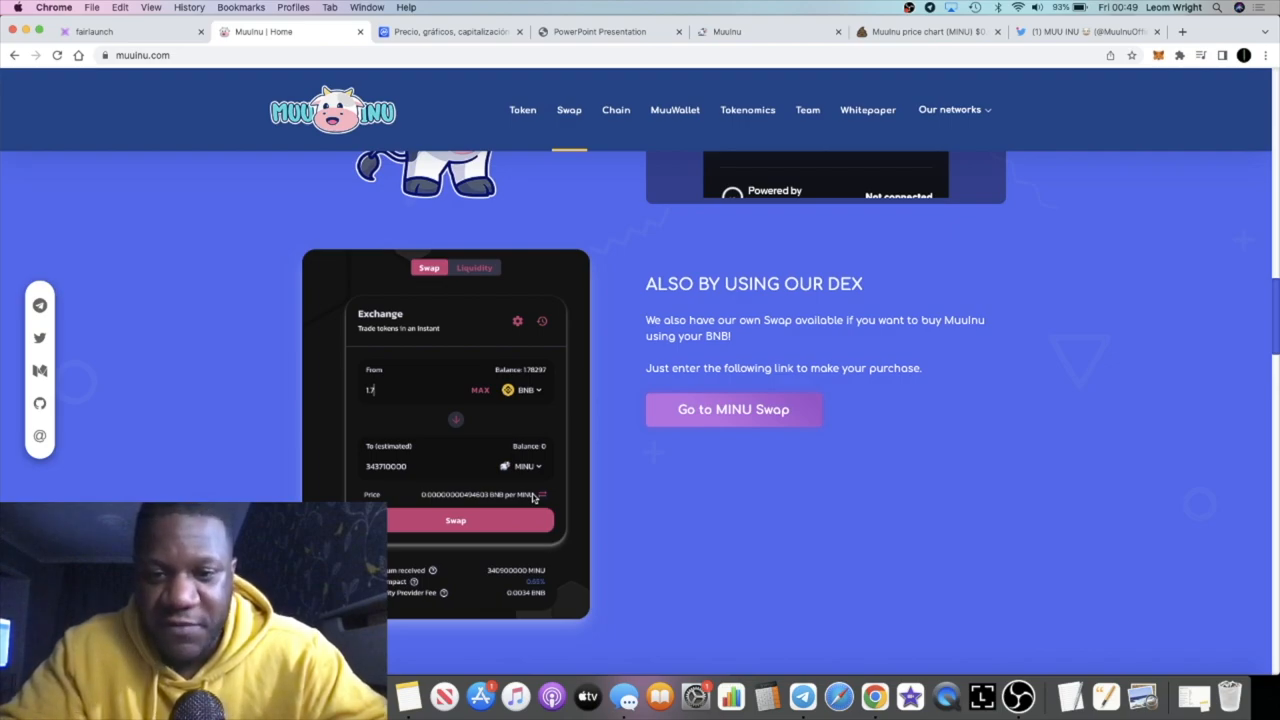
{"action": "scroll", "scroll_direction": "down", "scroll_amount": 3}
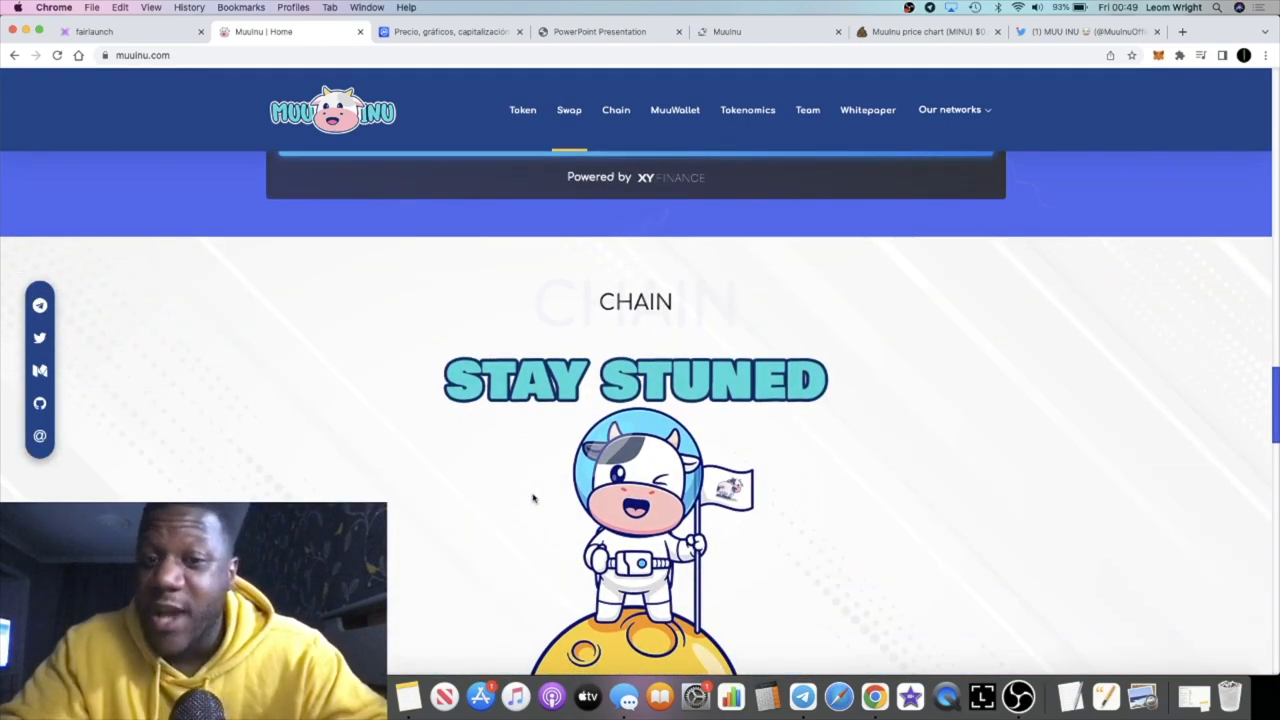
{"action": "scroll", "scroll_direction": "down", "scroll_amount": 3}
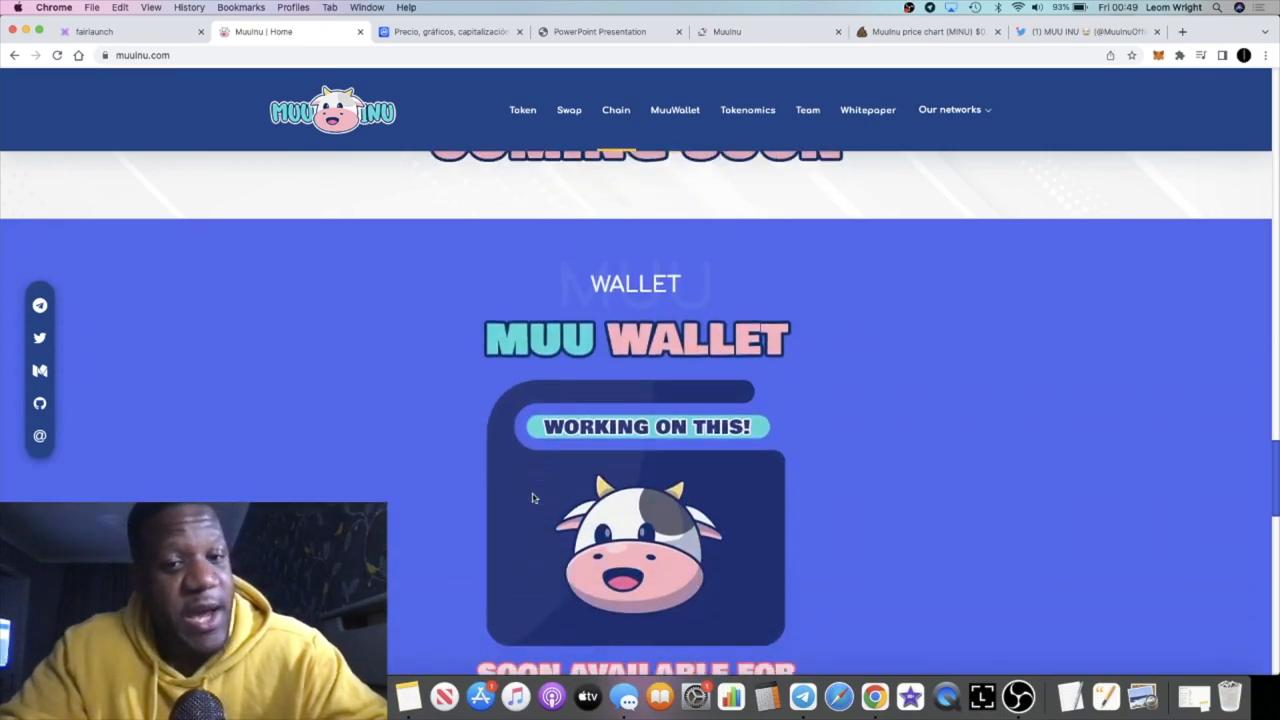
{"action": "scroll", "scroll_direction": "down", "scroll_amount": 3}
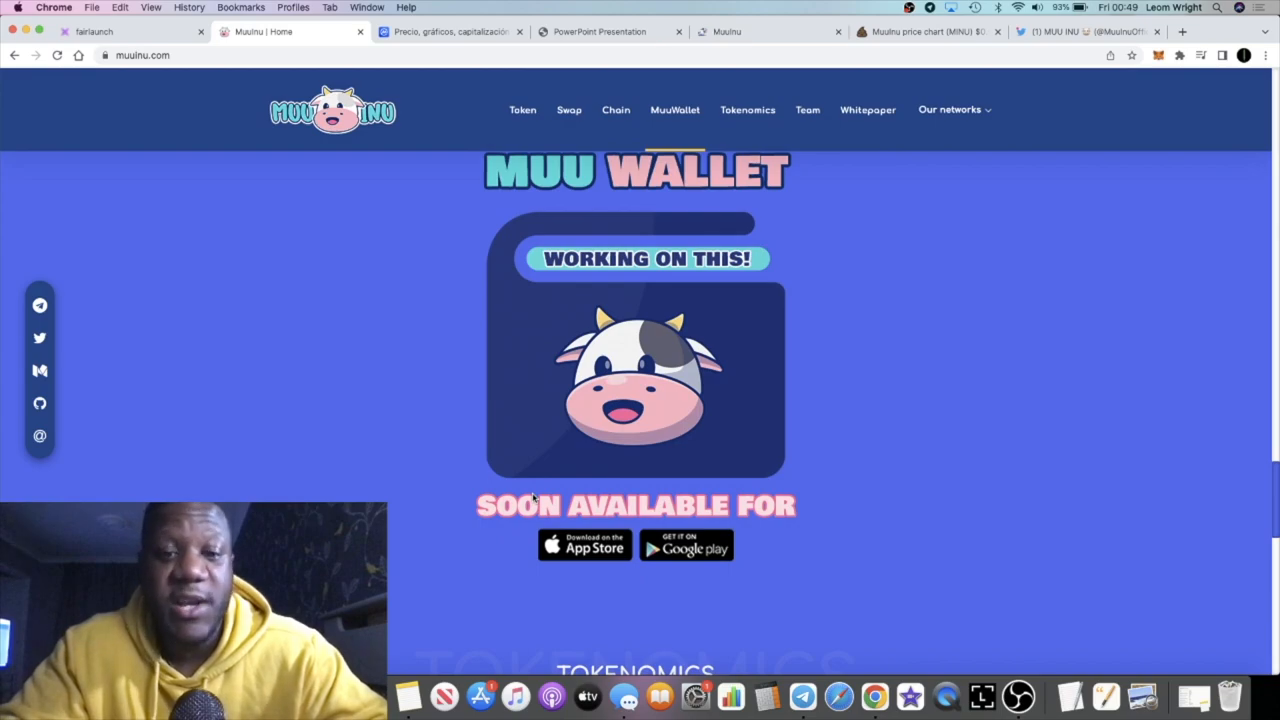
{"action": "scroll", "scroll_direction": "down", "scroll_amount": 3}
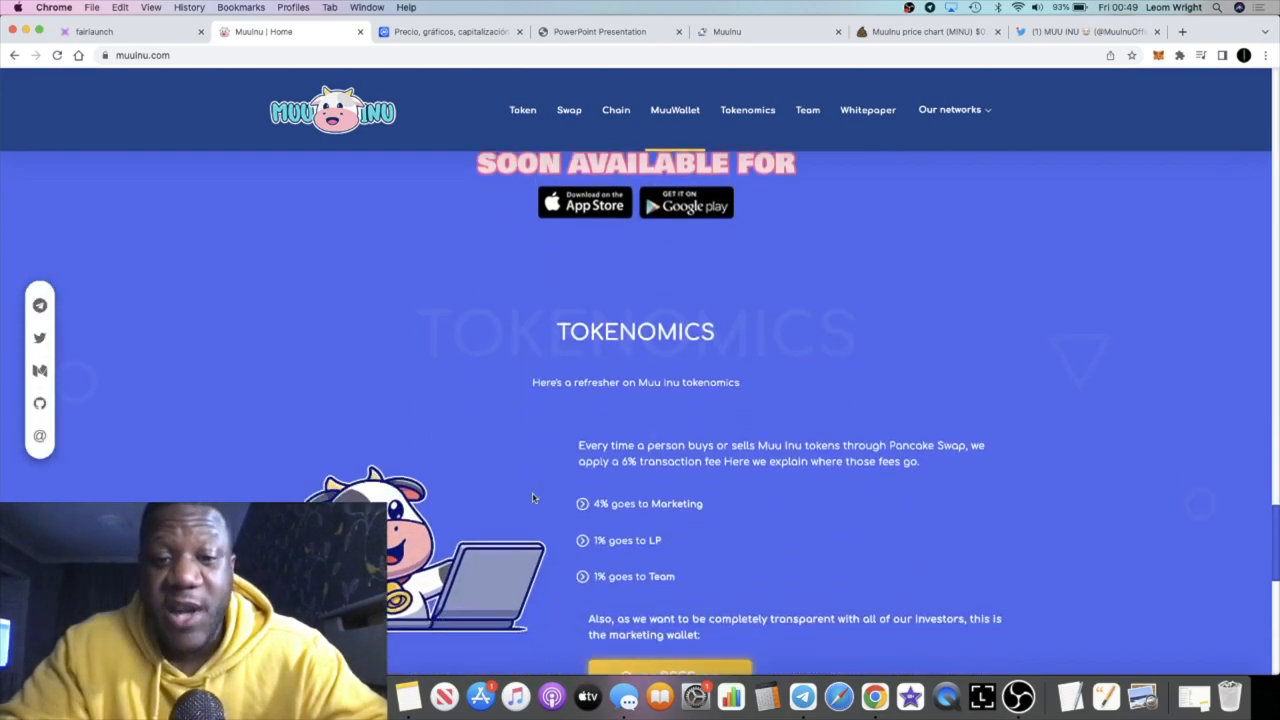
{"action": "scroll", "scroll_direction": "down", "scroll_amount": 3}
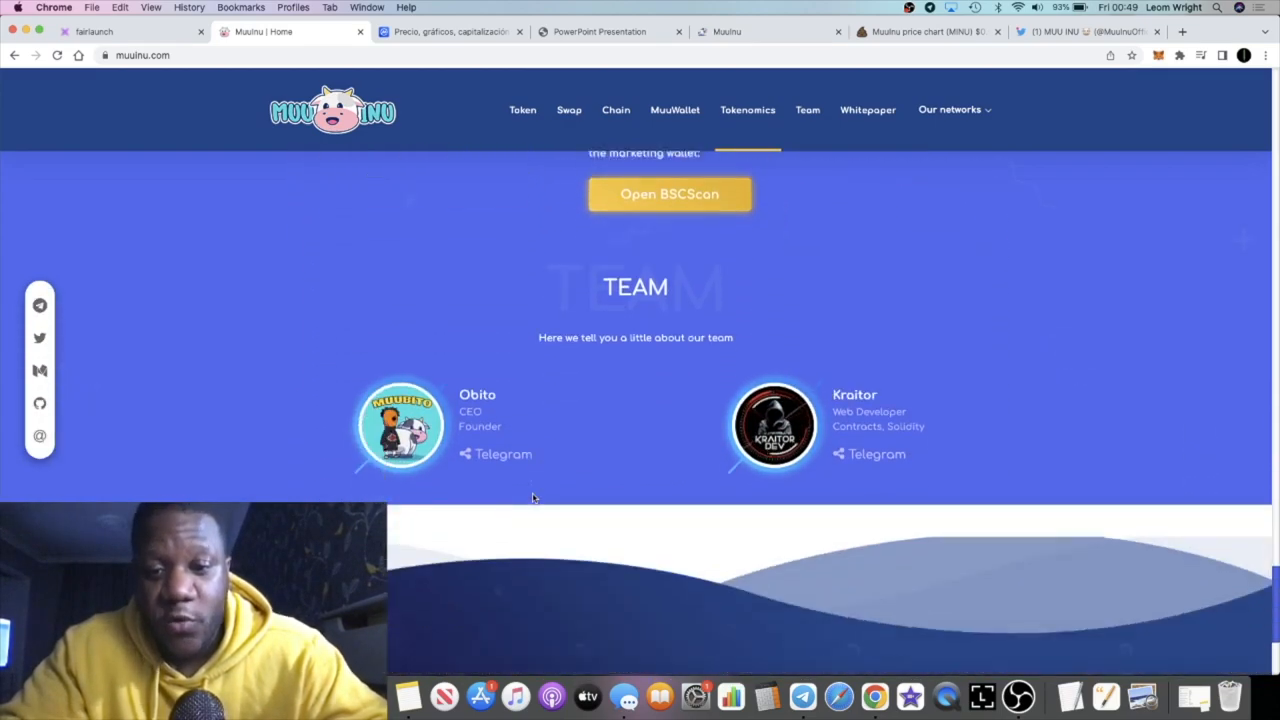
{"action": "scroll", "scroll_direction": "down", "scroll_amount": 3}
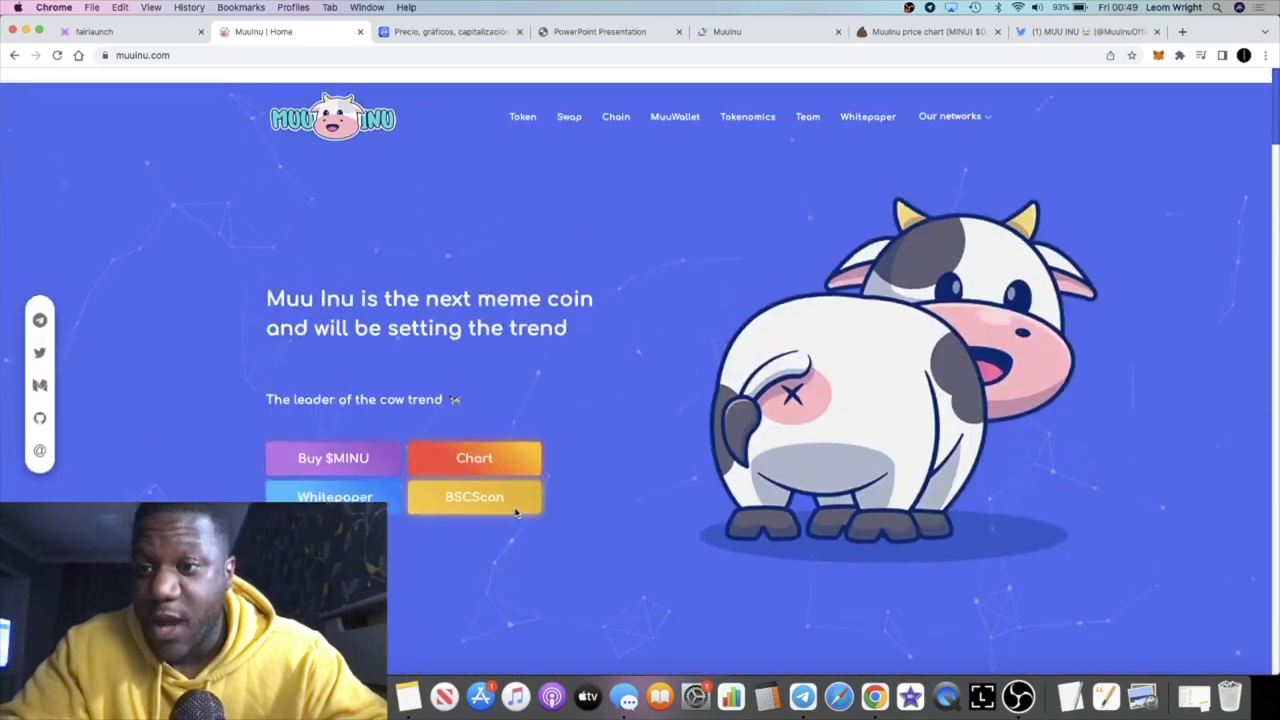
- Return to the Muu Inu hero showing the Buy, Chart, Whitepaper and BSCScan options
{"action": "scroll", "scroll_direction": "down", "scroll_amount": 3}
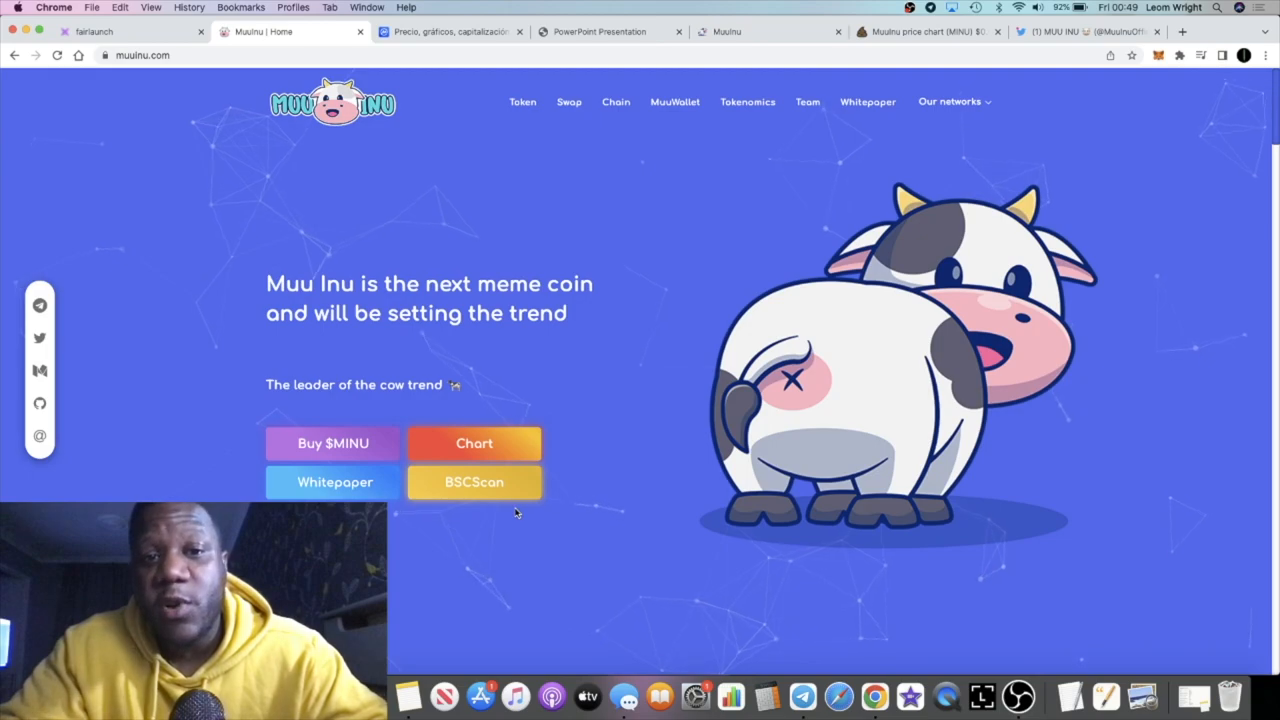
{"action": "mouse_move", "coordinate": [588, 418]}
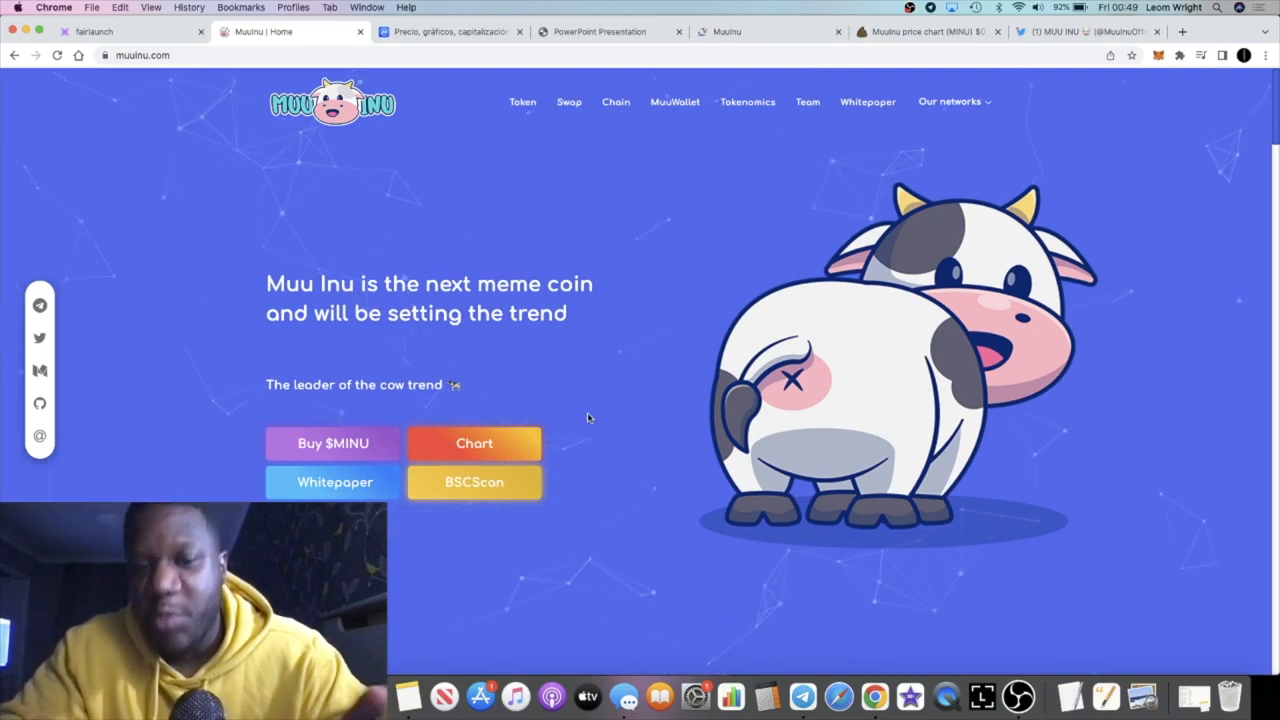